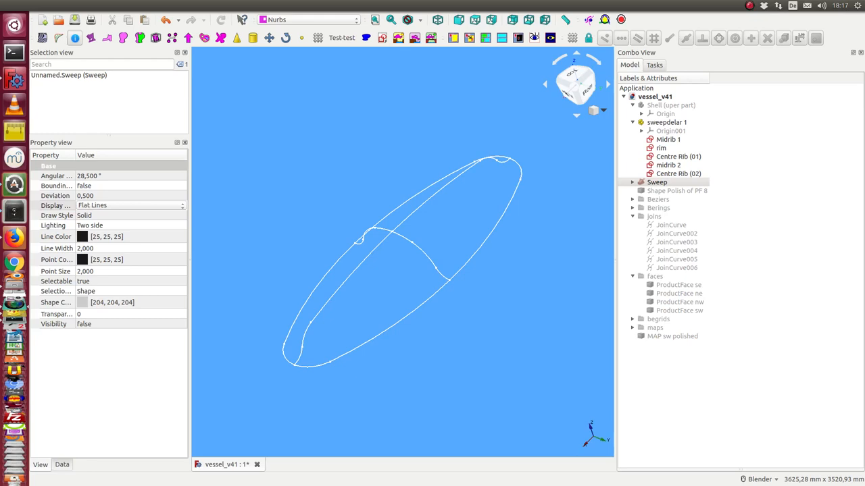
mouse_move(303, 132)
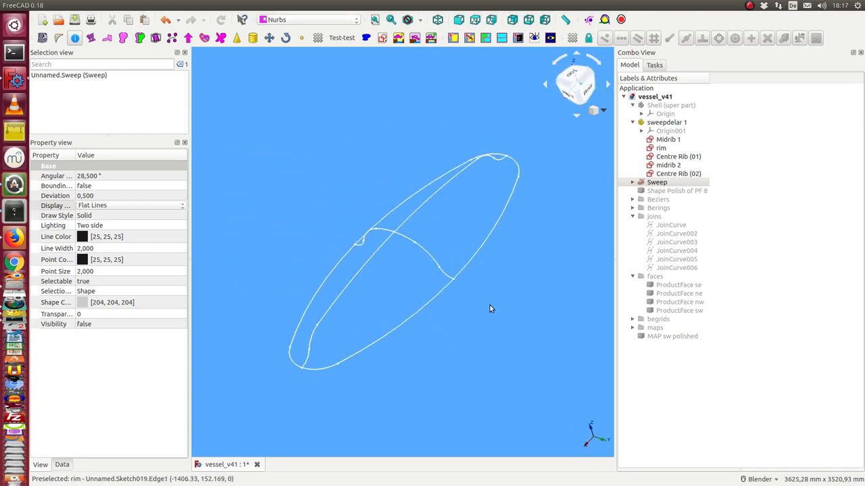
mouse_move(538, 268)
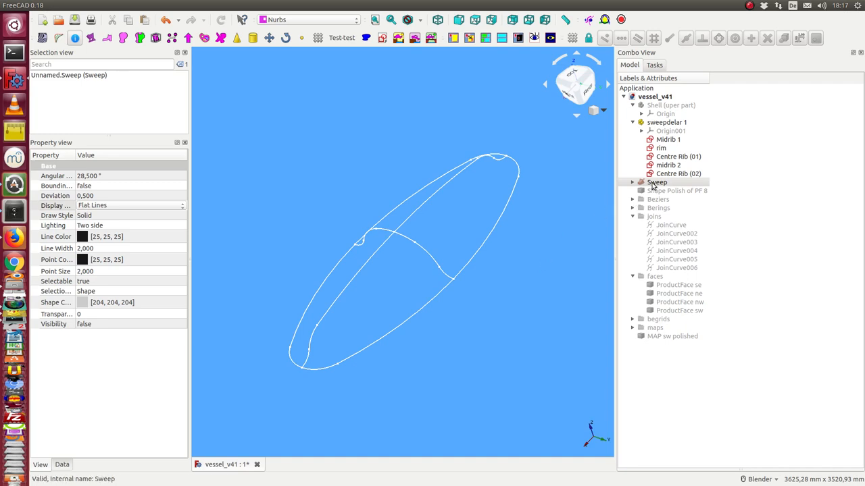
- Toggle the sweep surface, then in the Curves workbench inspect the joins group and JoinCurve002
click(657, 181)
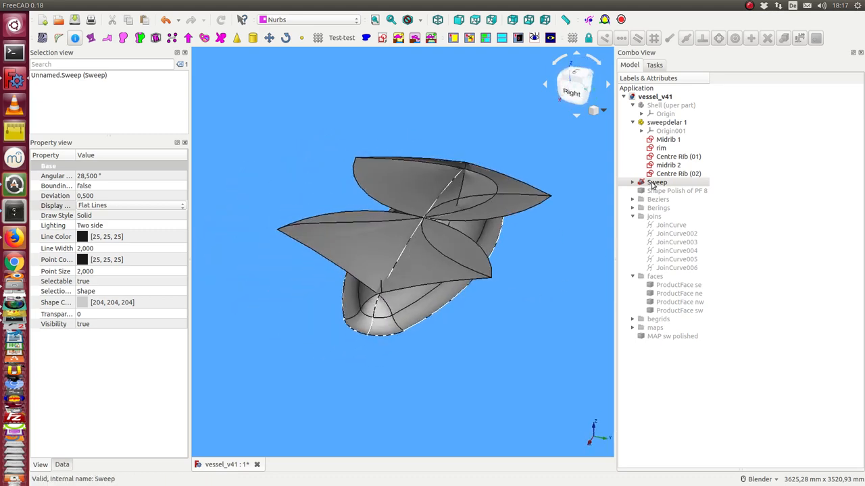
click(656, 182)
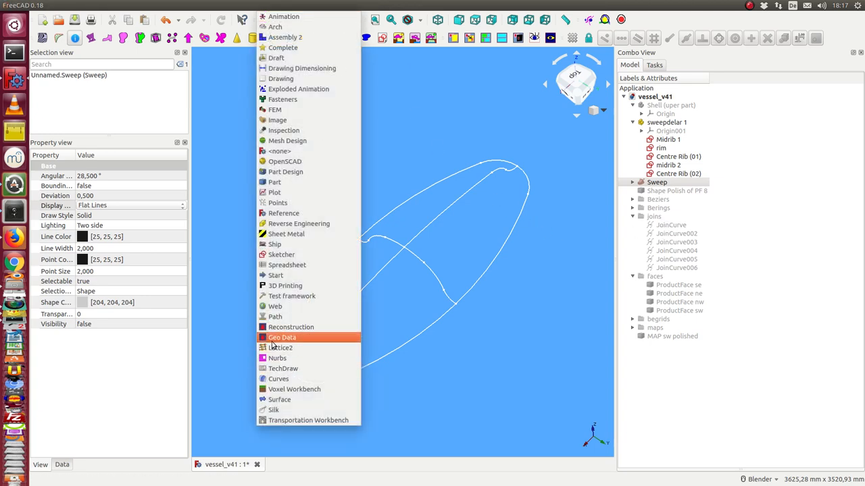
click(278, 378)
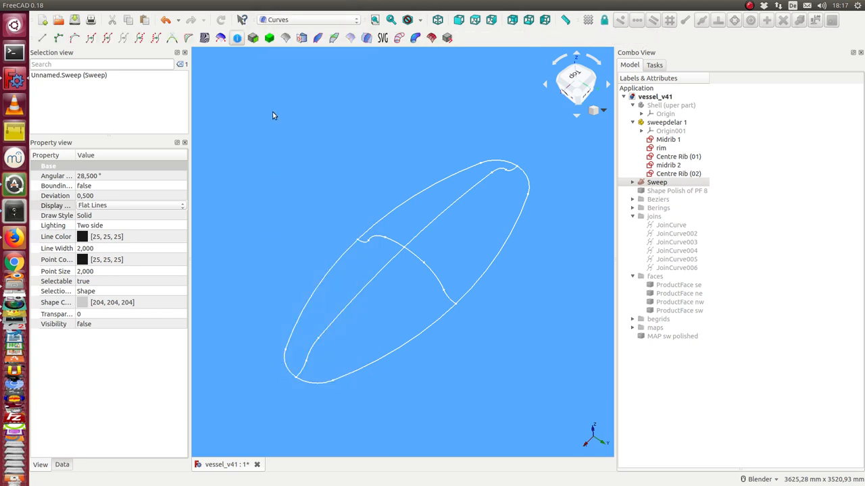
mouse_move(109, 38)
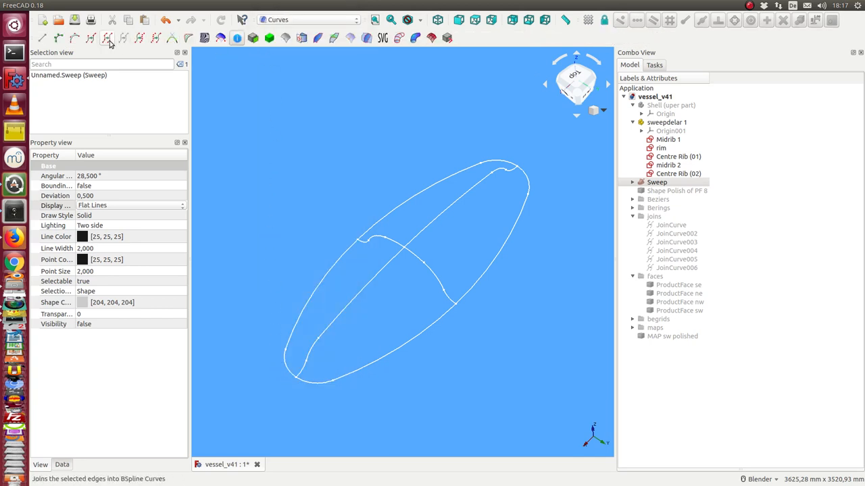
mouse_move(108, 38)
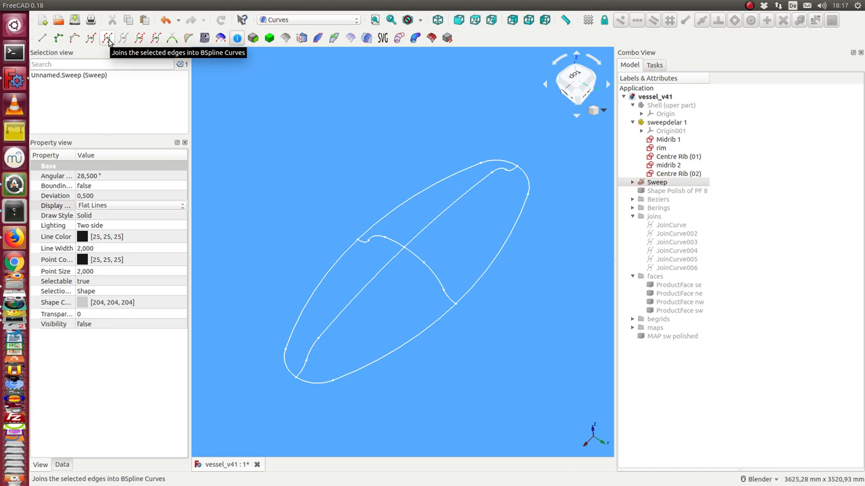
mouse_move(384, 105)
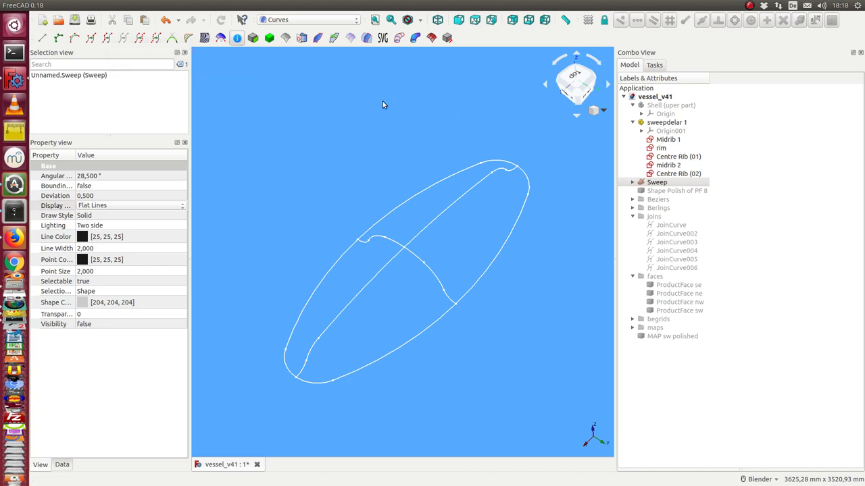
click(654, 217)
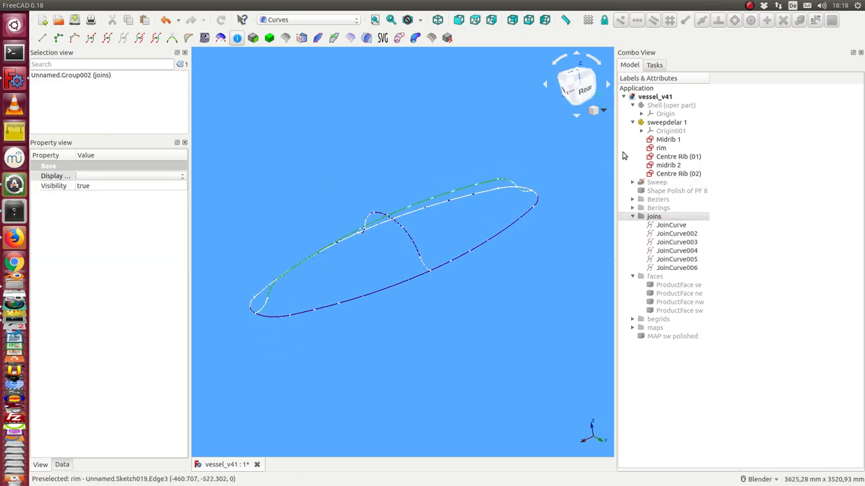
click(668, 122)
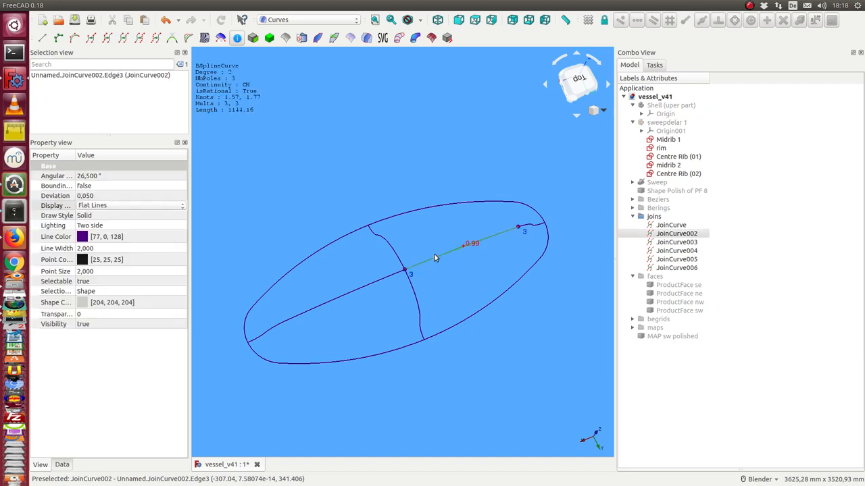
- Back in the Nurbs workbench, hide every join curve including JoinCurve002, leaving the view empty
click(308, 18)
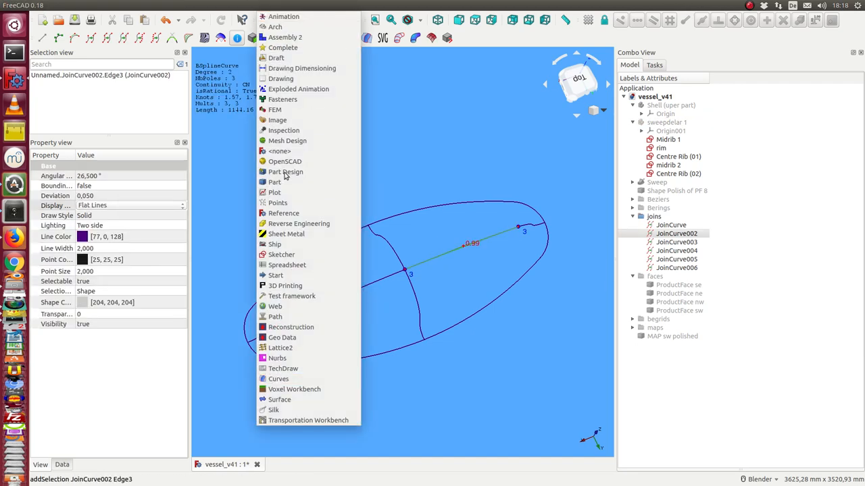
click(277, 358)
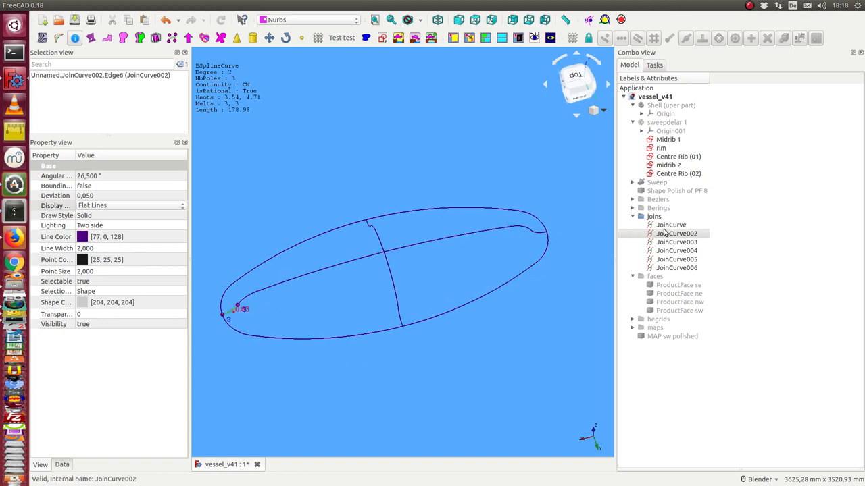
click(675, 259)
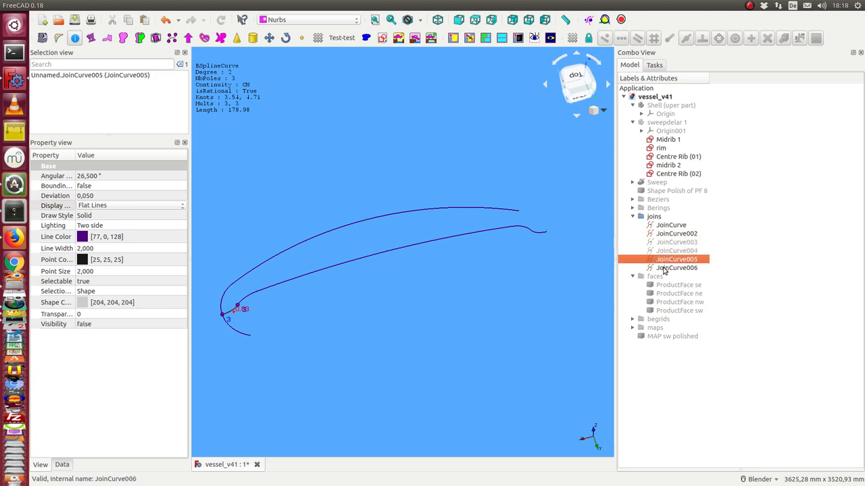
click(670, 224)
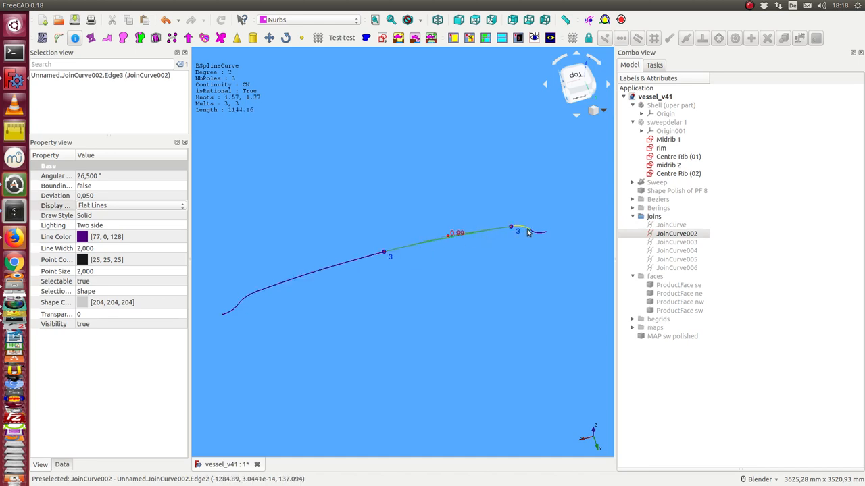
click(439, 242)
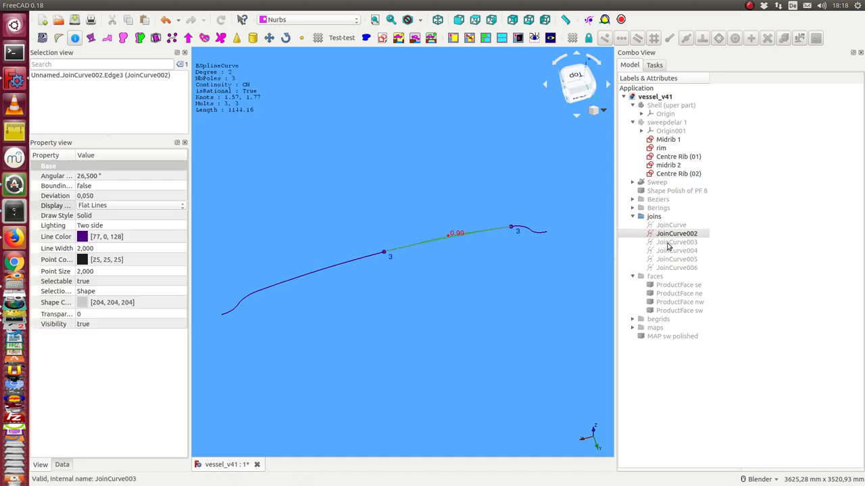
click(675, 232)
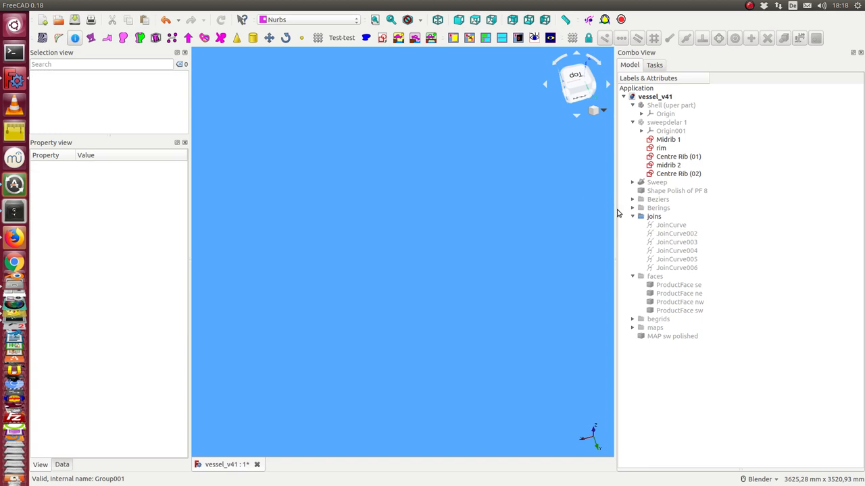
mouse_move(632, 203)
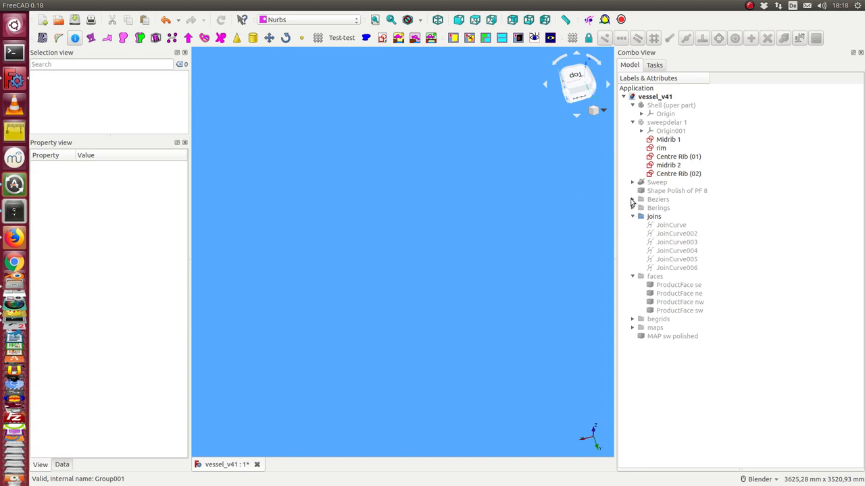
- Show the Beziers group as the hull outline and display the lower Bezier curve's poles
click(633, 199)
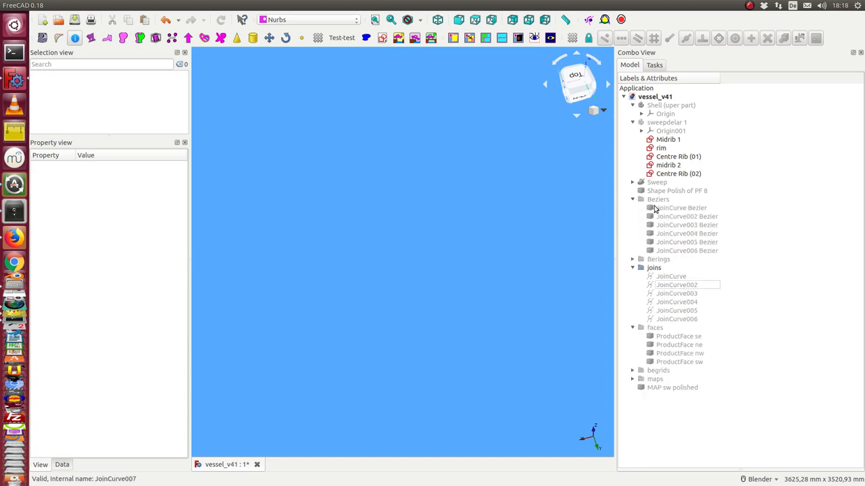
click(656, 198)
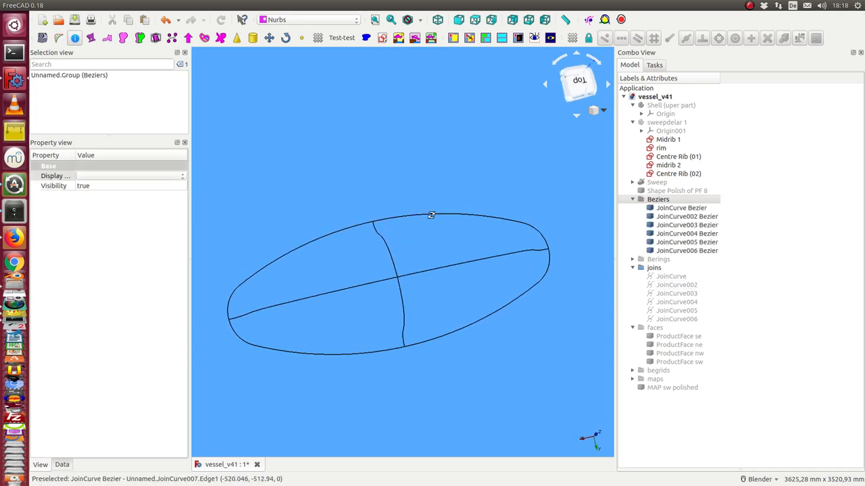
mouse_move(422, 218)
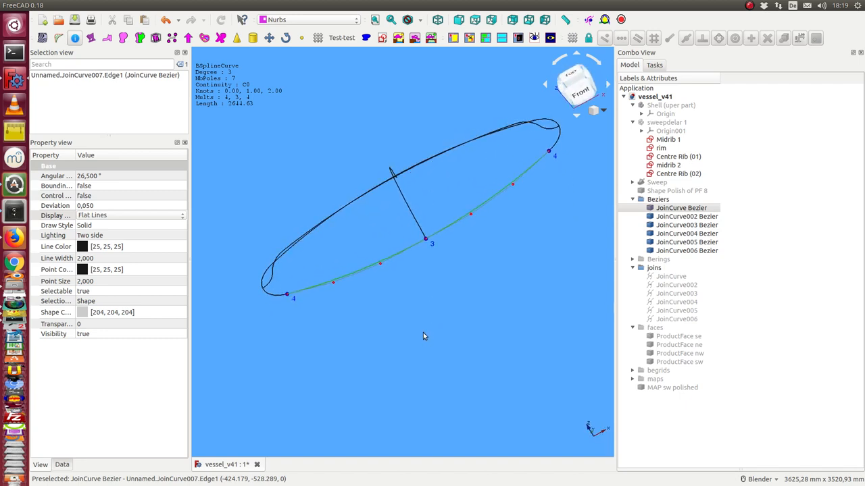
click(573, 81)
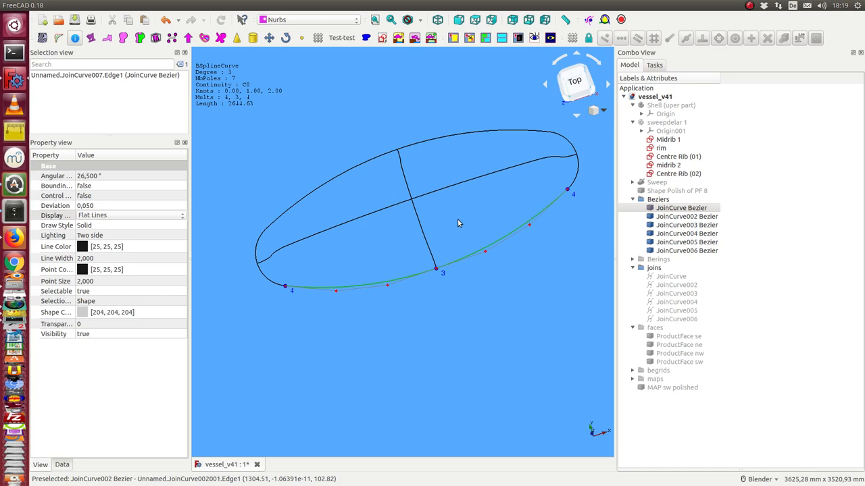
mouse_move(611, 196)
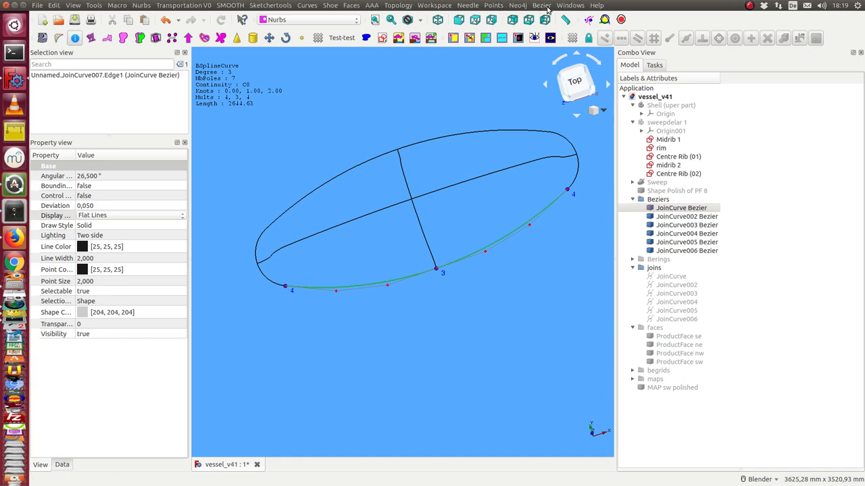
- Hide the Bezier curves and show the Berings sketches as the yellow hull outline, selecting sweepdelar 1
click(540, 5)
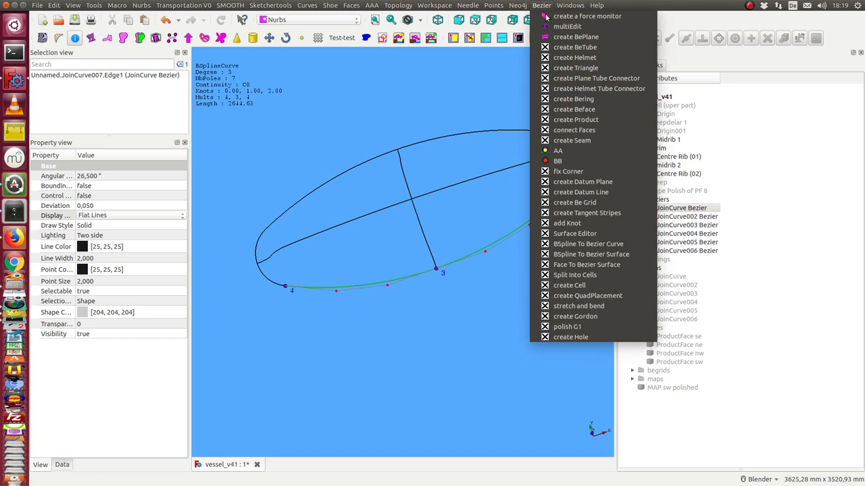
mouse_move(576, 119)
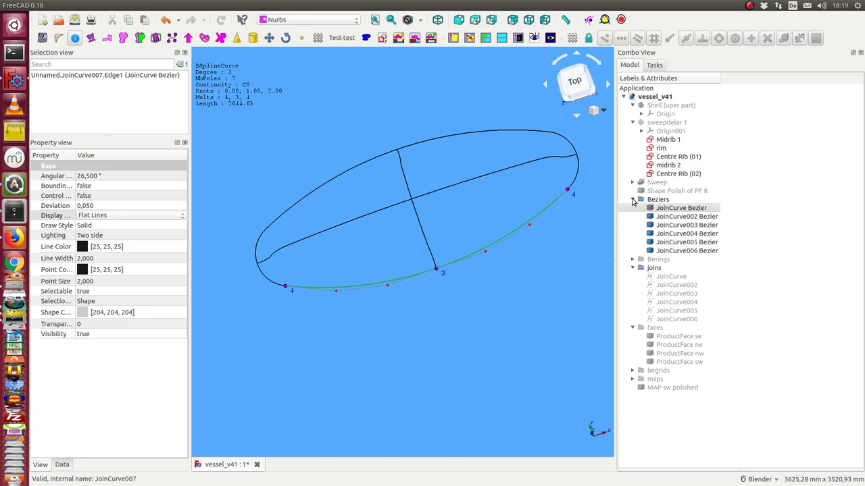
click(633, 199)
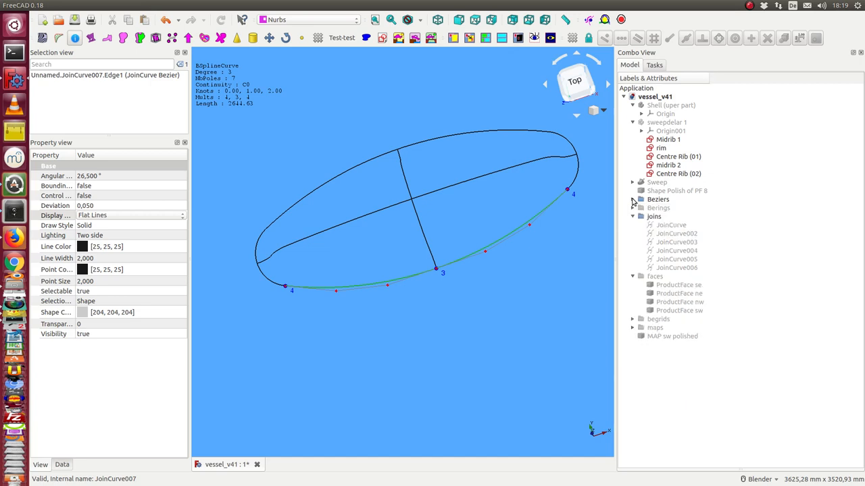
click(632, 216)
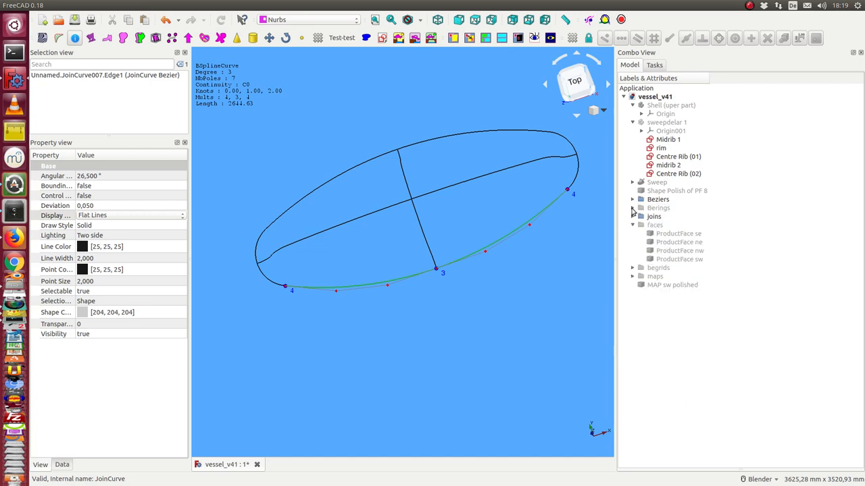
click(657, 199)
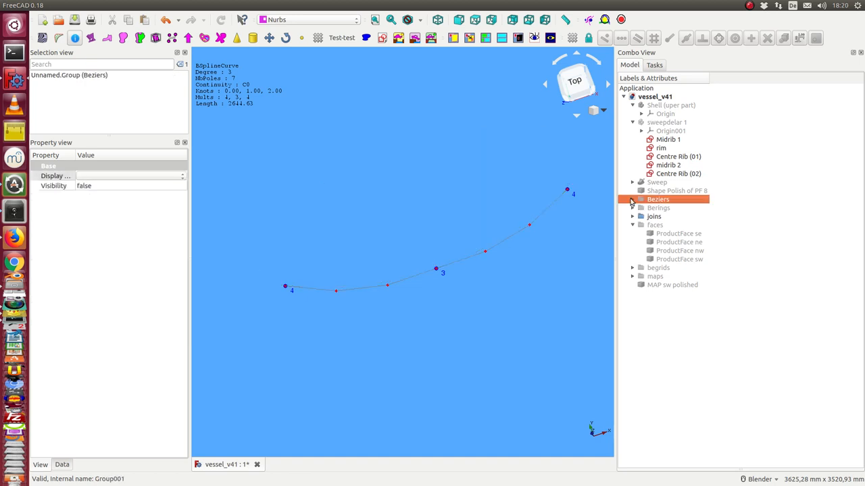
click(632, 200)
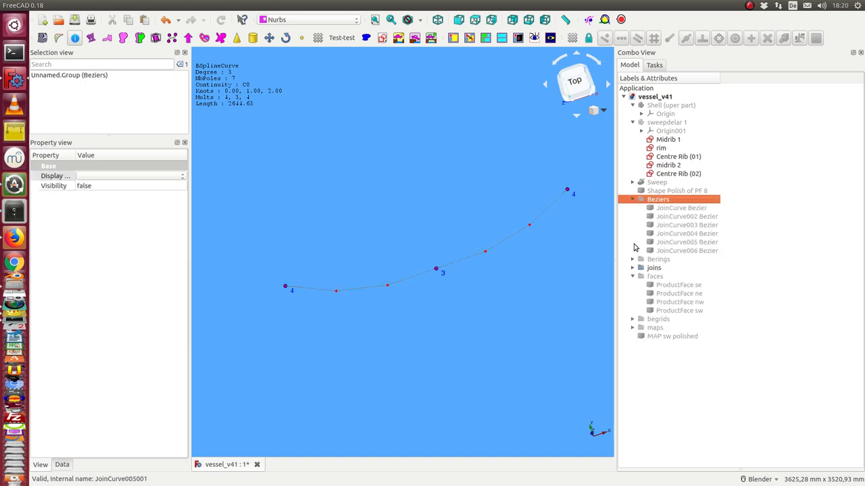
click(632, 260)
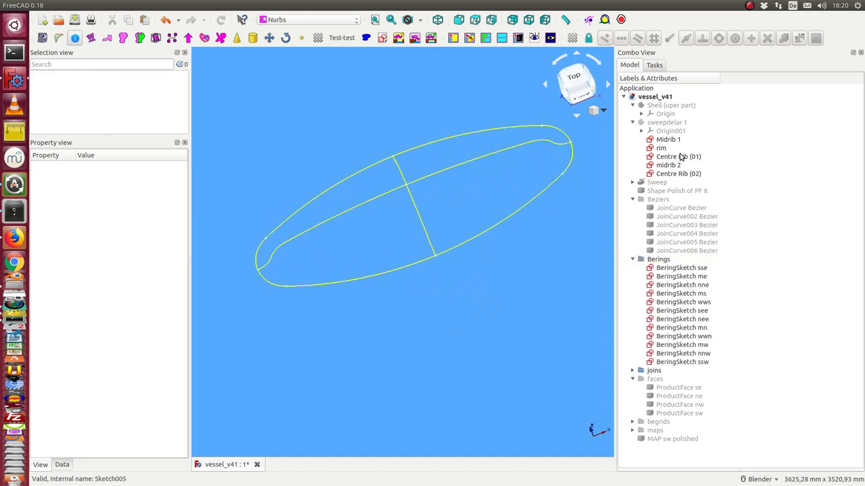
click(668, 121)
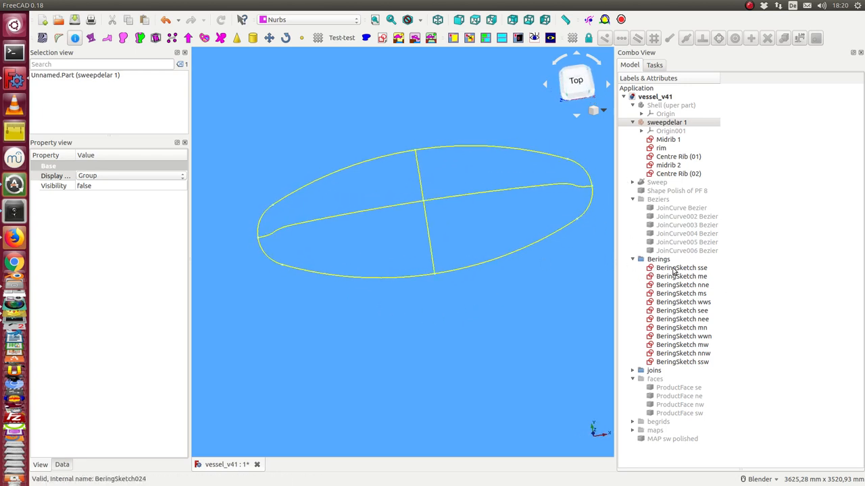
click(681, 268)
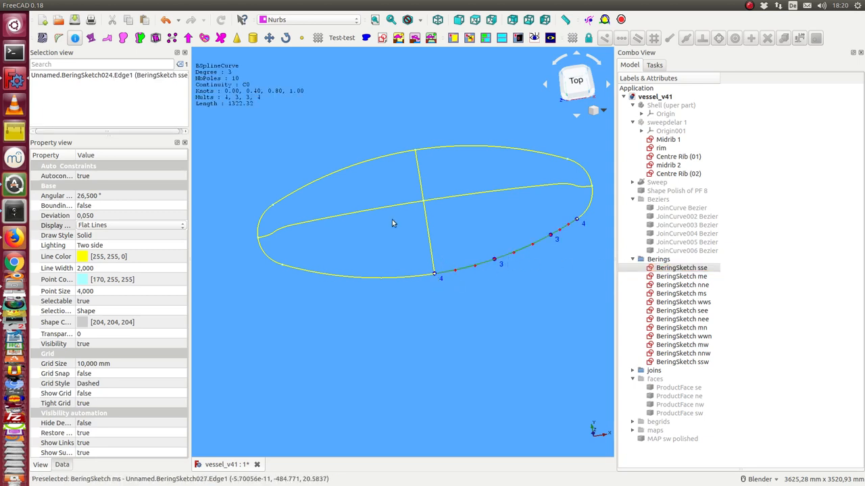
mouse_move(276, 178)
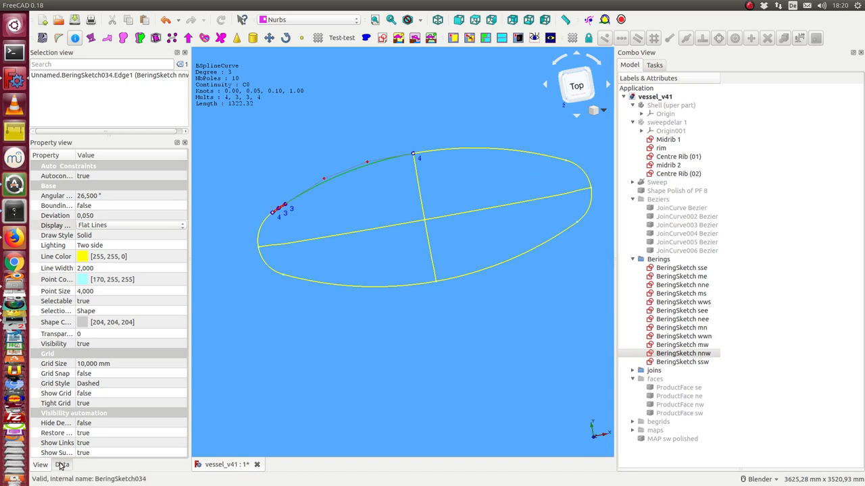
click(62, 465)
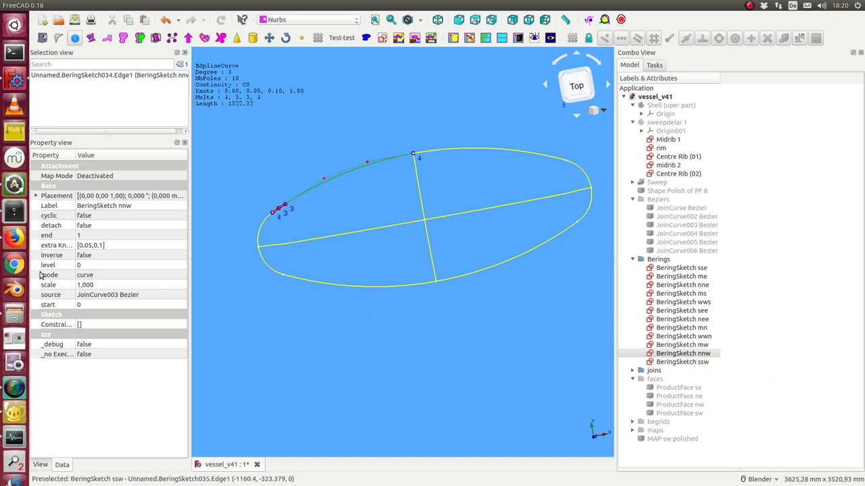
mouse_move(87, 303)
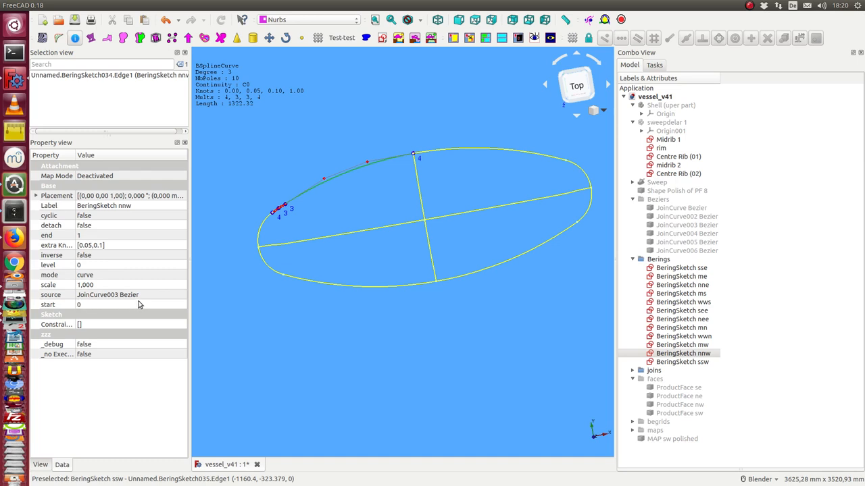
mouse_move(79, 243)
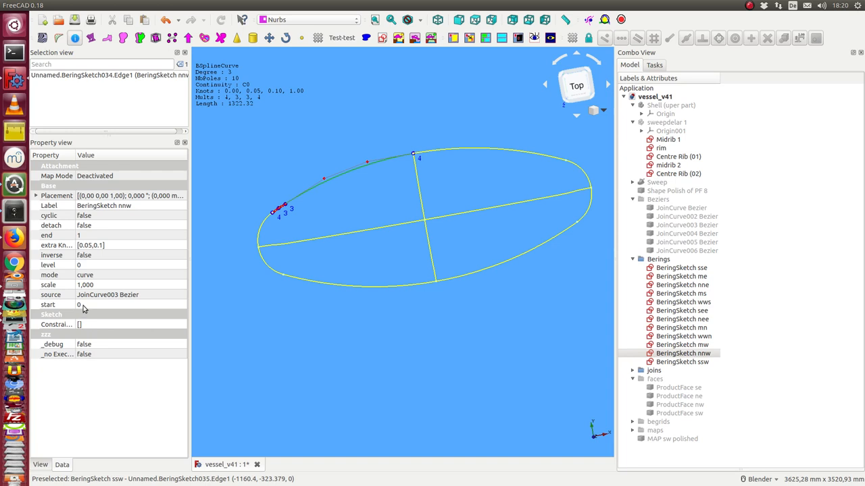
mouse_move(73, 246)
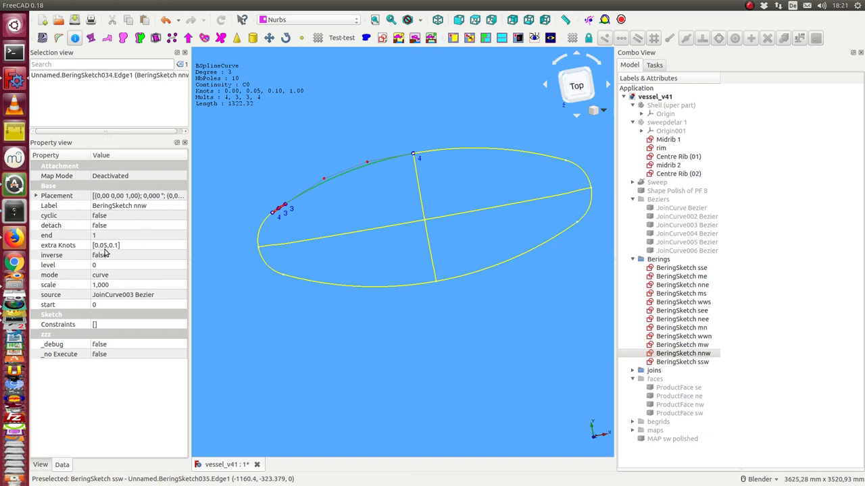
mouse_move(260, 223)
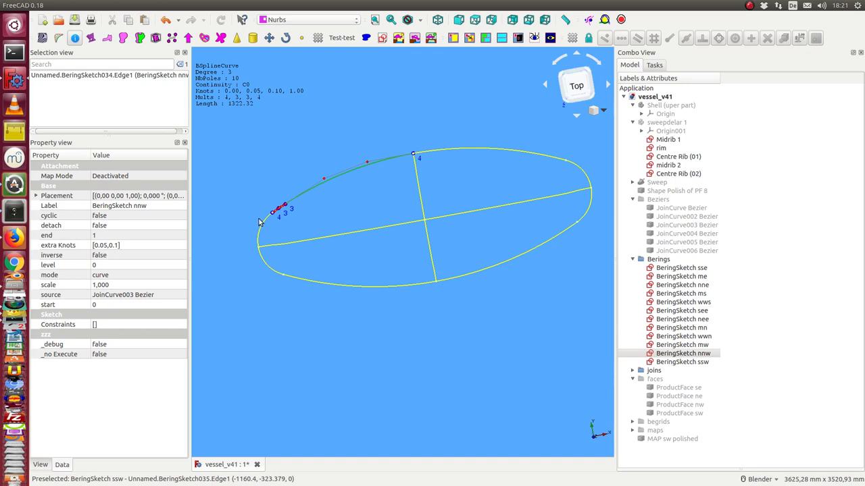
mouse_move(310, 254)
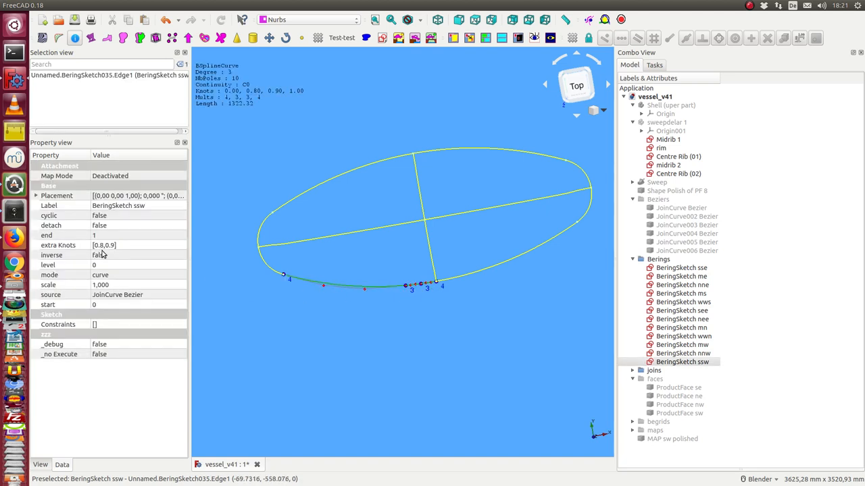
mouse_move(230, 270)
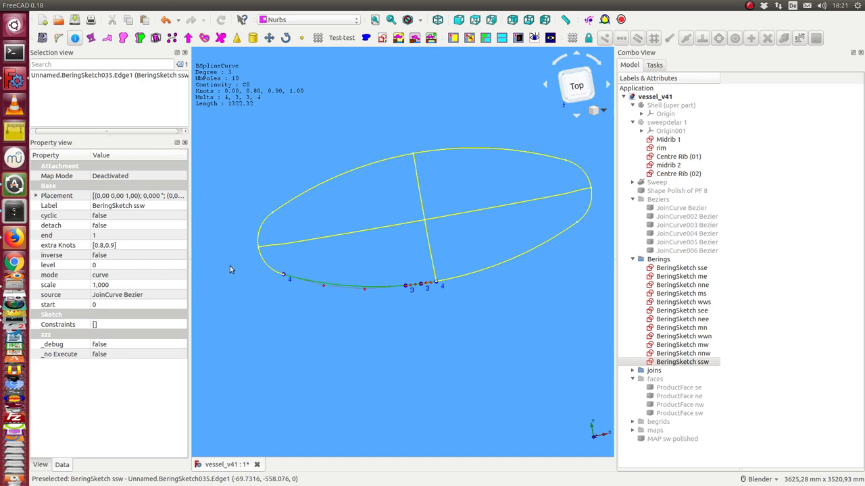
mouse_move(363, 303)
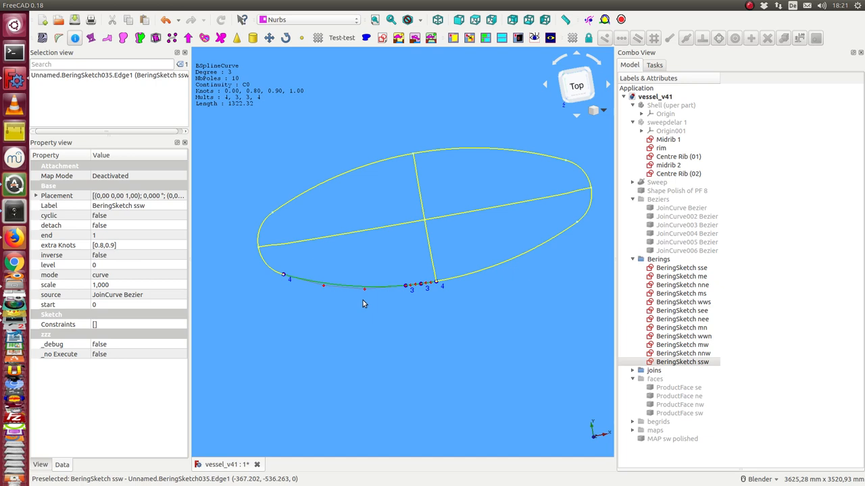
mouse_move(454, 313)
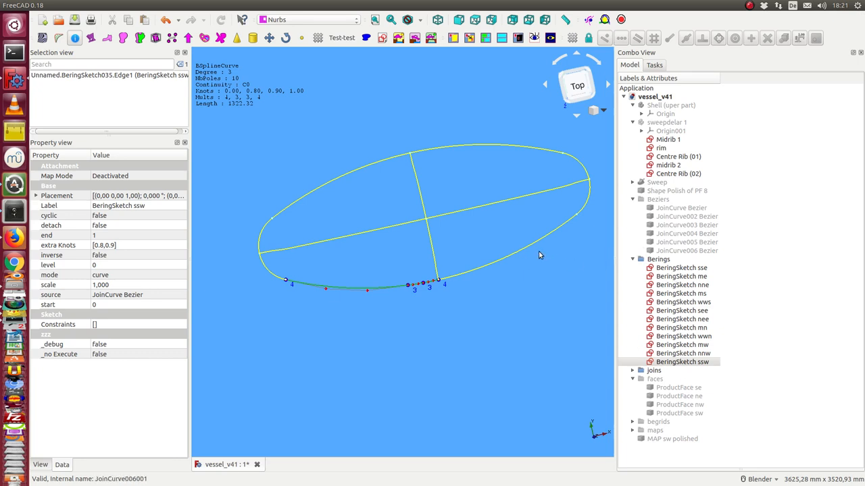
mouse_move(270, 280)
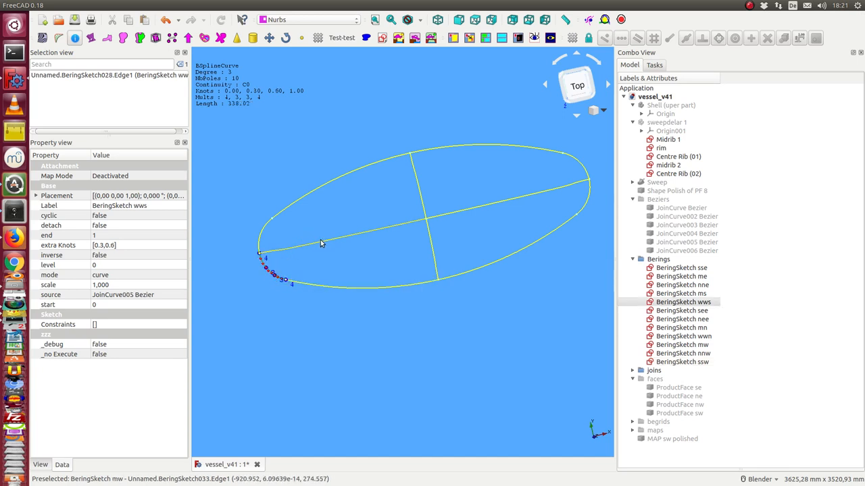
- Build a ProductFace from BeringSketch wws, ms, mw and ssw and flip its inverse options to lie correctly
click(432, 250)
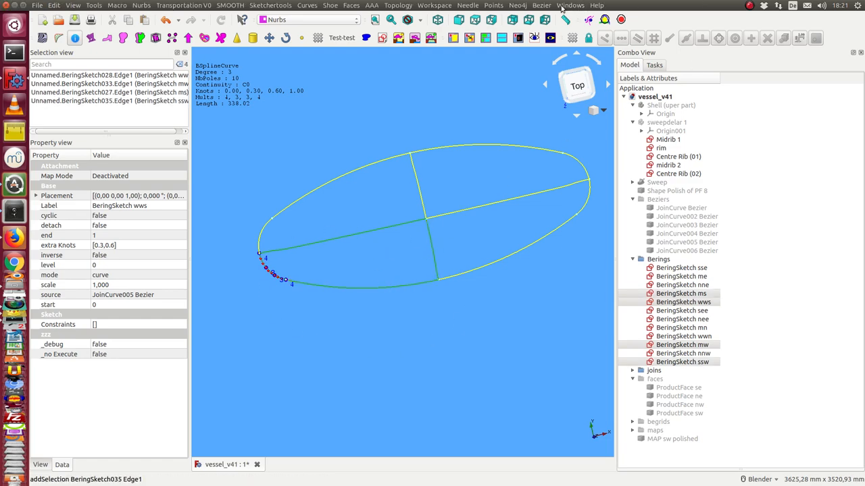
click(540, 6)
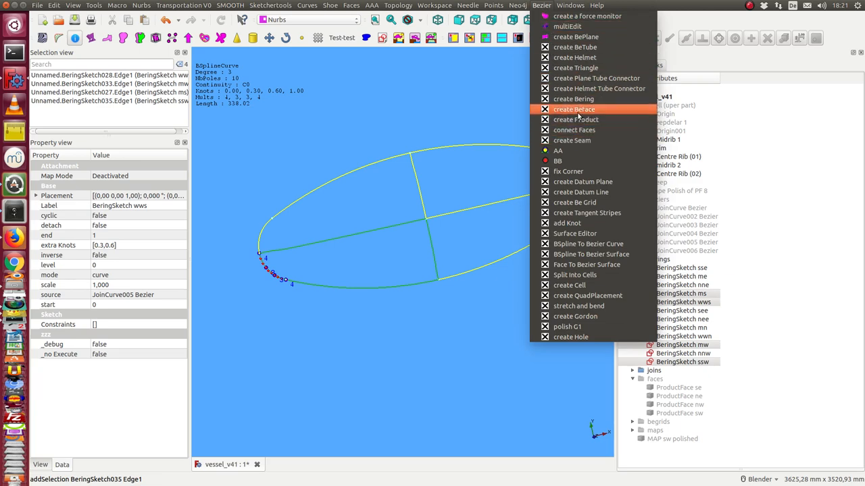
mouse_move(576, 119)
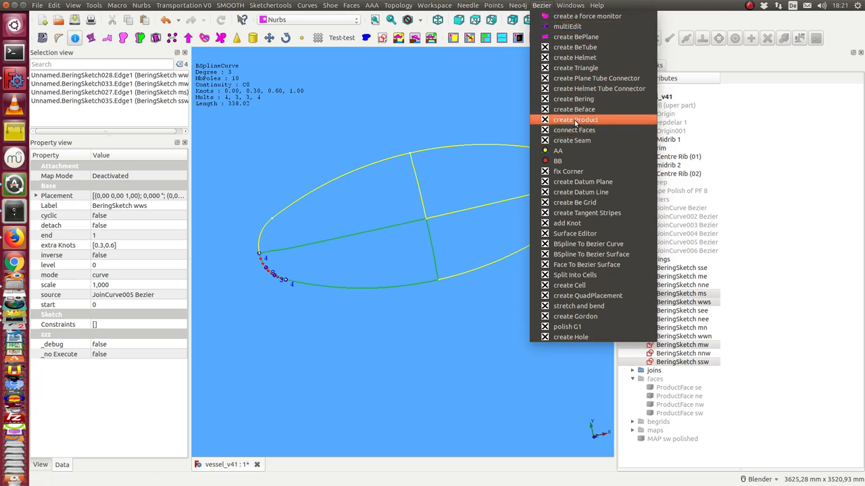
click(576, 119)
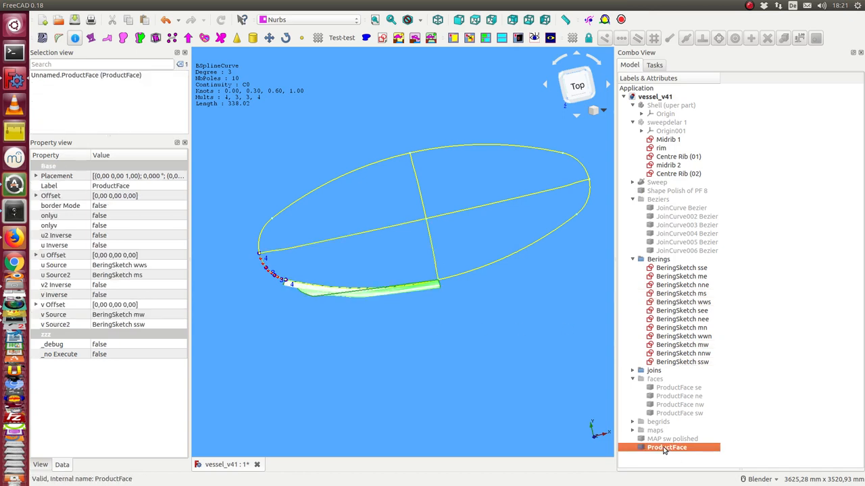
mouse_move(281, 273)
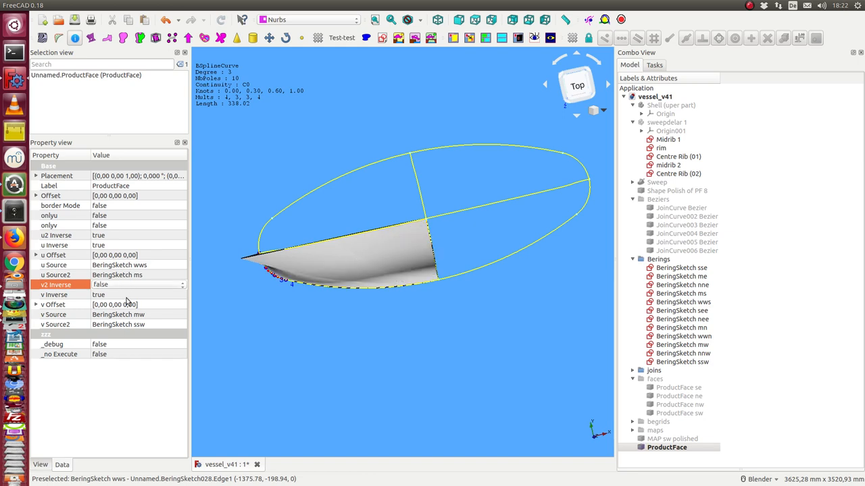
click(108, 295)
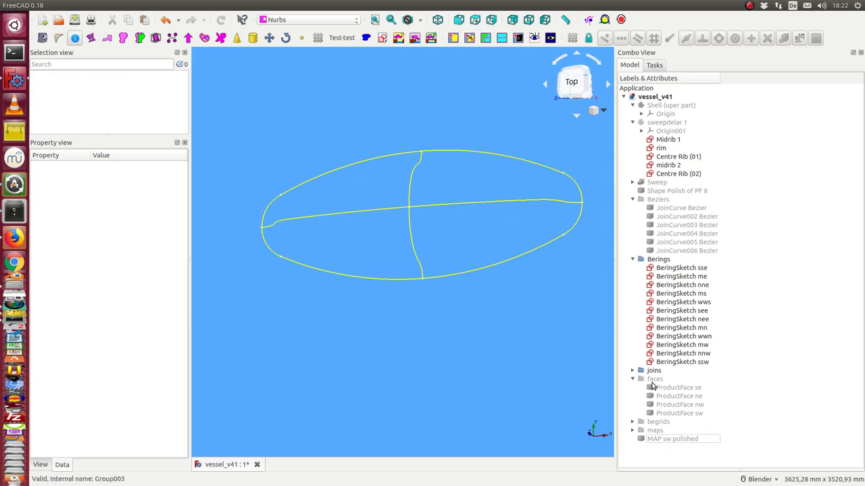
- Show the faces group so the four ProductFaces form the closed hull shell, and view it from another angle
click(654, 378)
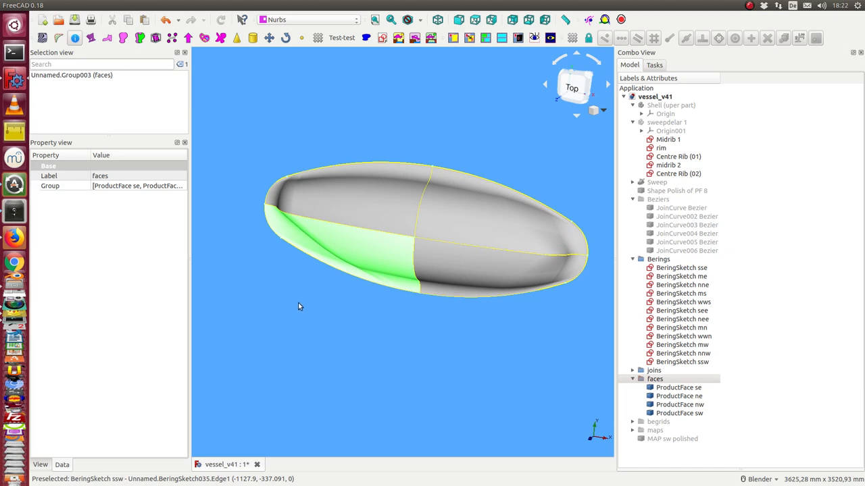
mouse_move(289, 178)
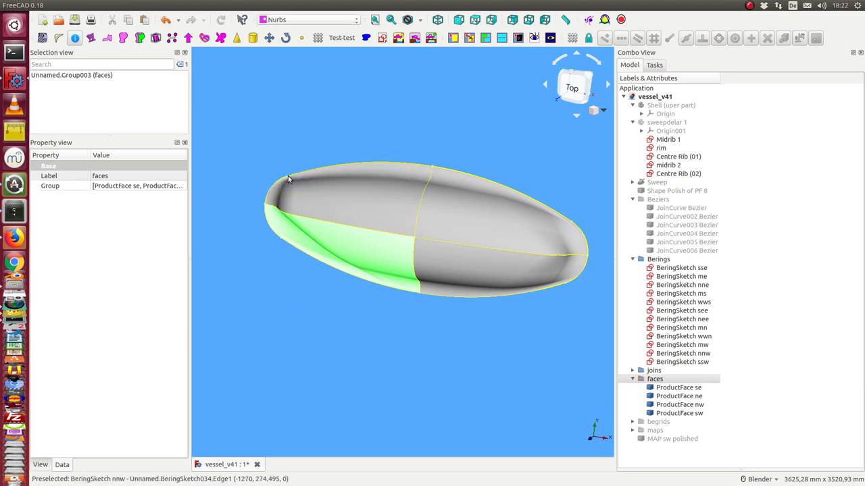
mouse_move(283, 186)
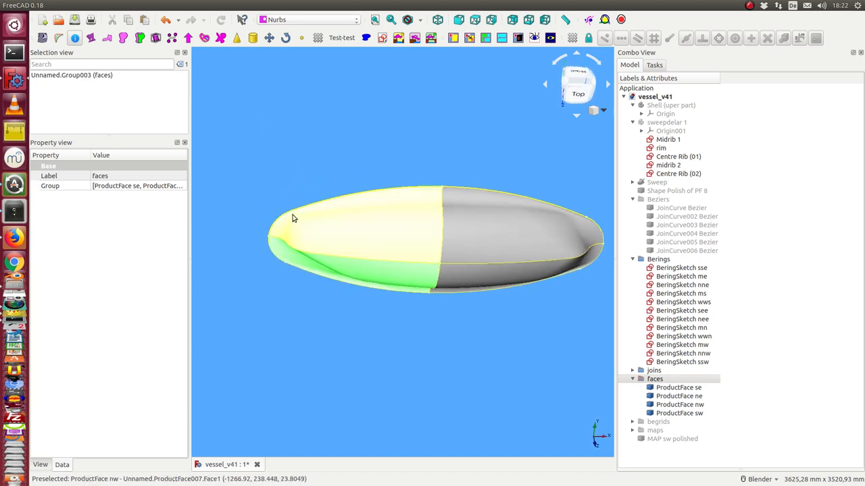
mouse_move(300, 227)
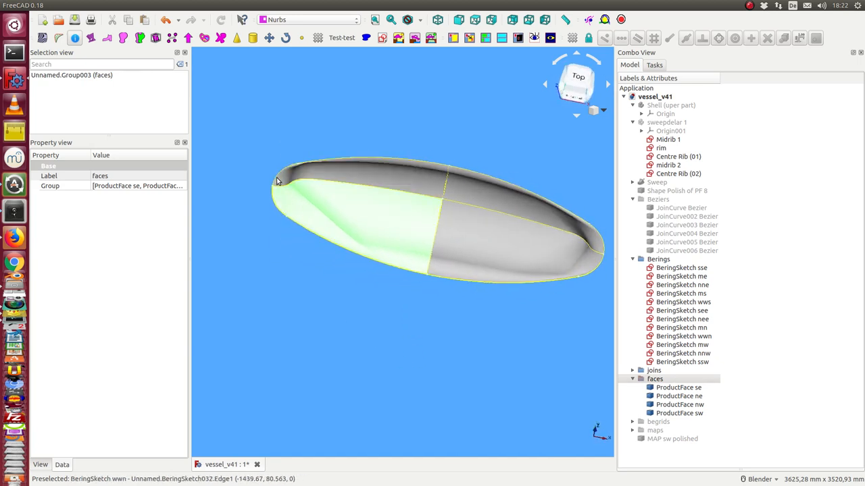
mouse_move(308, 203)
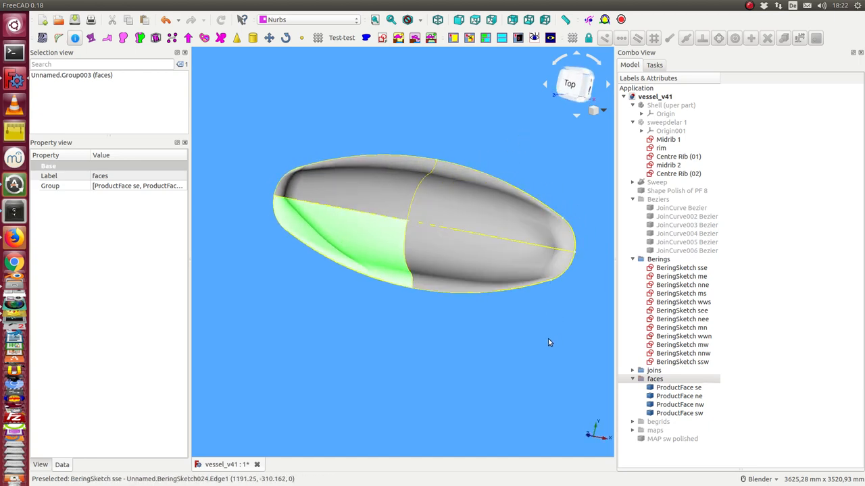
drag(547, 343, 503, 332)
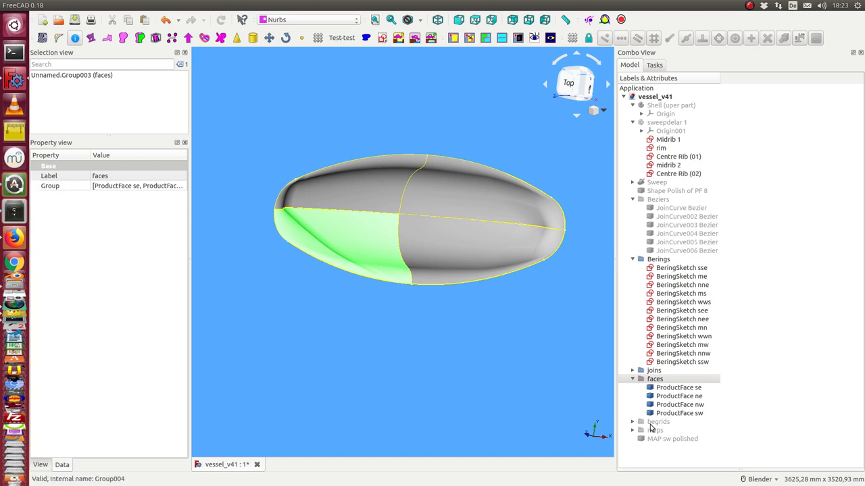
- Display the magenta curvature map grids alone over the hull by hiding the faces group
click(655, 430)
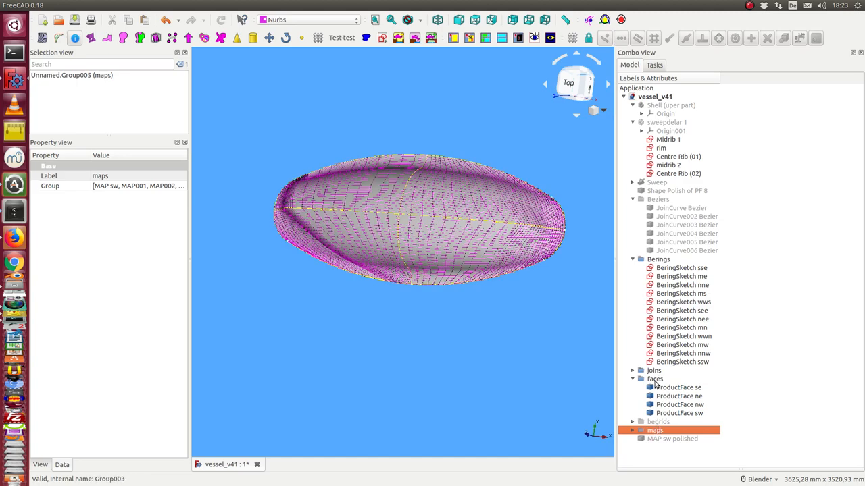
click(654, 378)
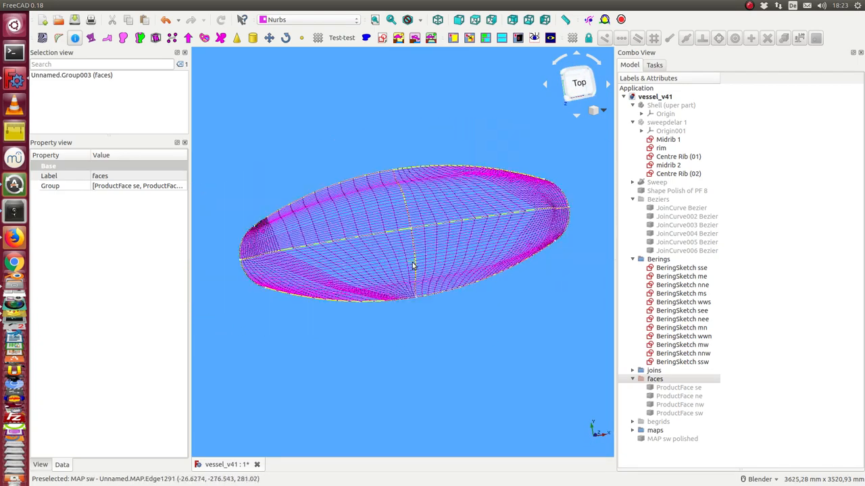
drag(406, 264, 304, 304)
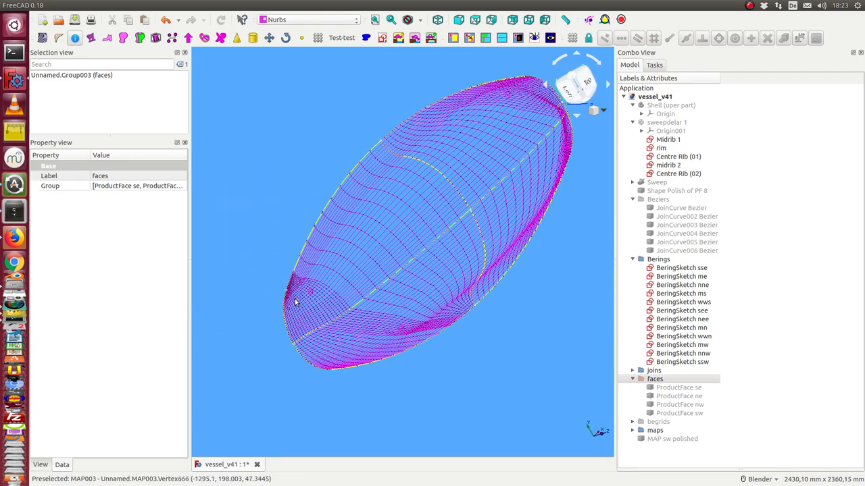
mouse_move(296, 284)
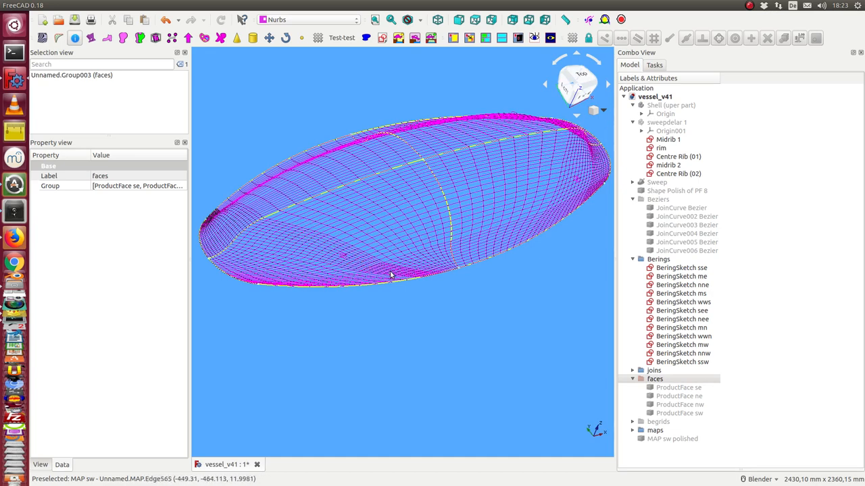
mouse_move(431, 279)
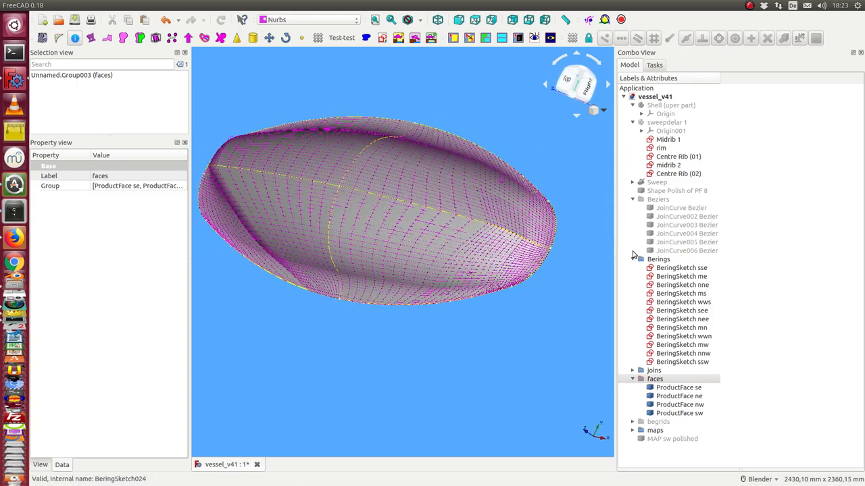
- Check BeringSketch ms and nne properties, then hide the bering sketch grids to leave the plain grey hull
click(681, 293)
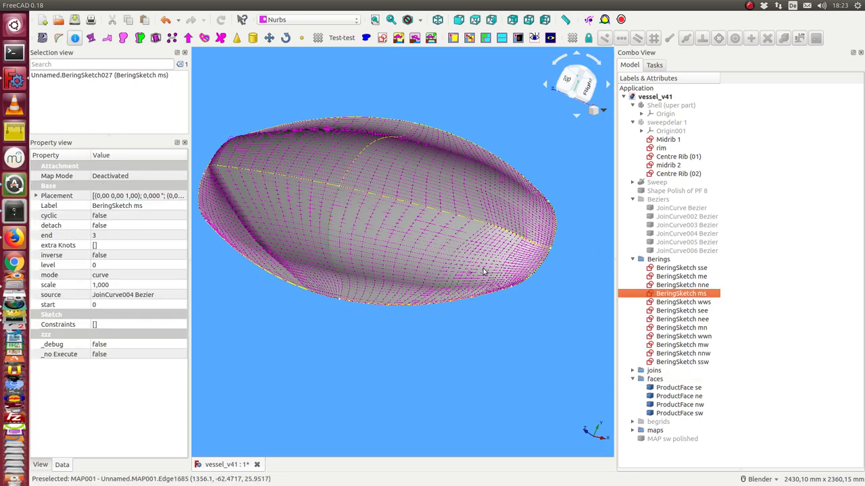
click(681, 284)
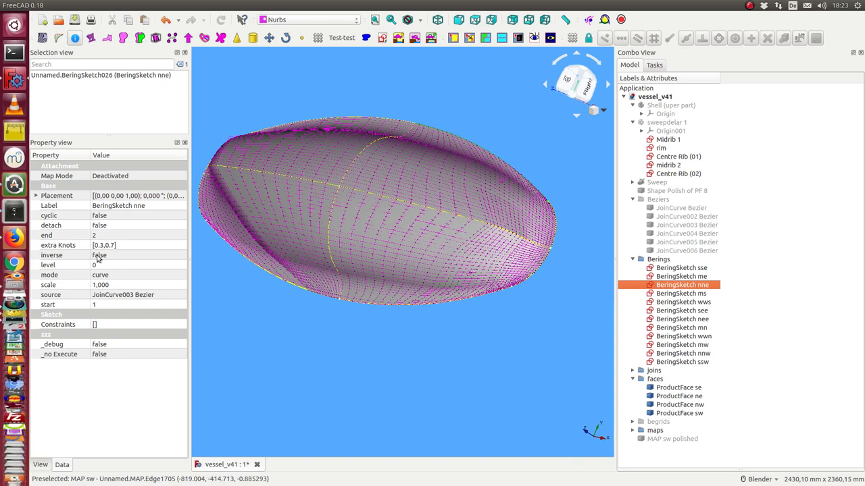
mouse_move(54, 254)
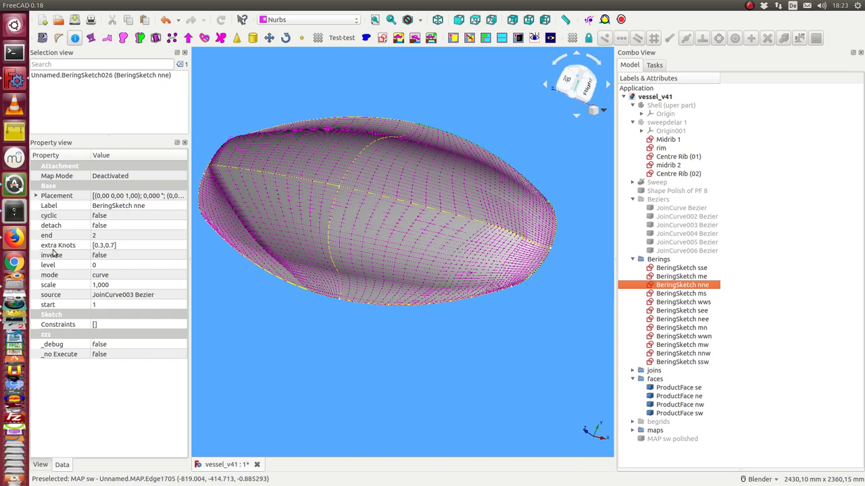
mouse_move(570, 224)
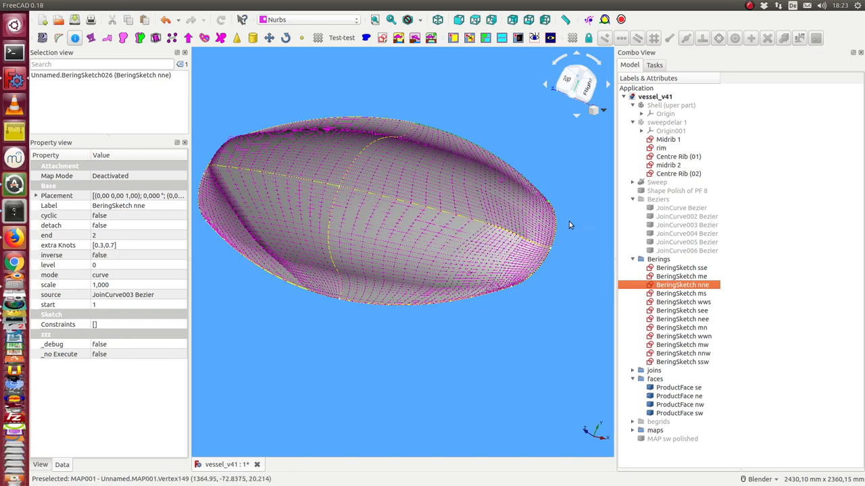
click(656, 259)
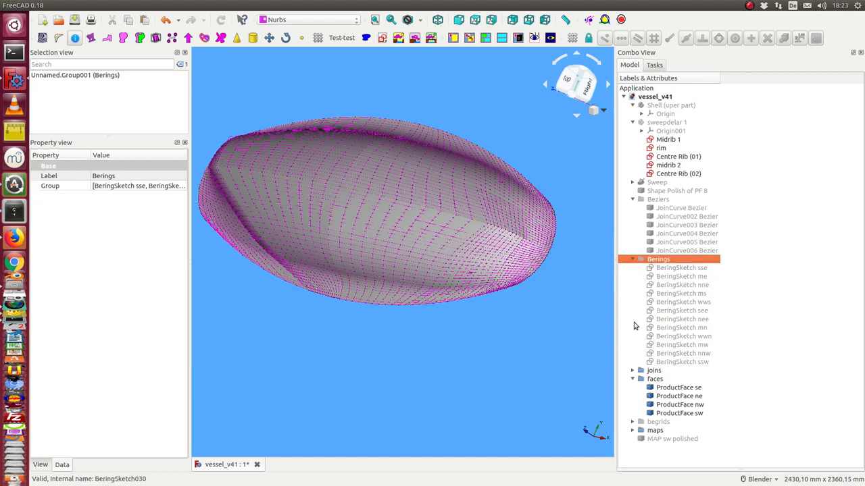
click(654, 429)
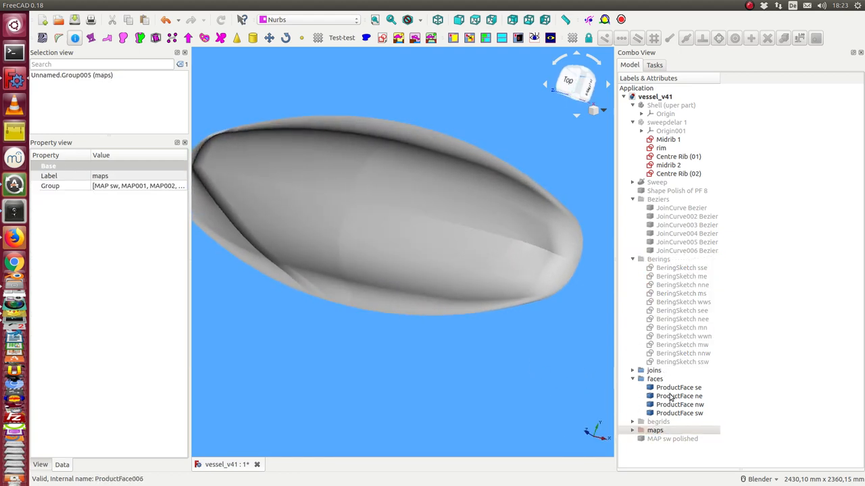
- Hide and reshow the four product faces, then start the Zebra Tool analysis on the hull
click(658, 422)
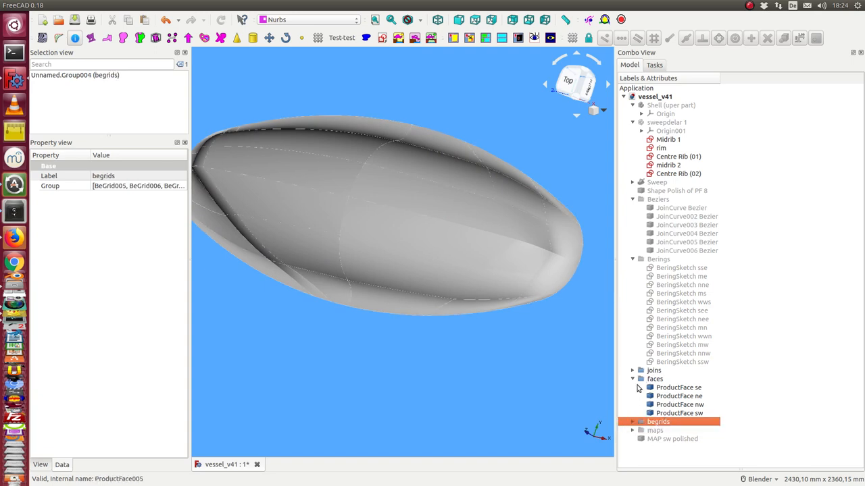
click(654, 379)
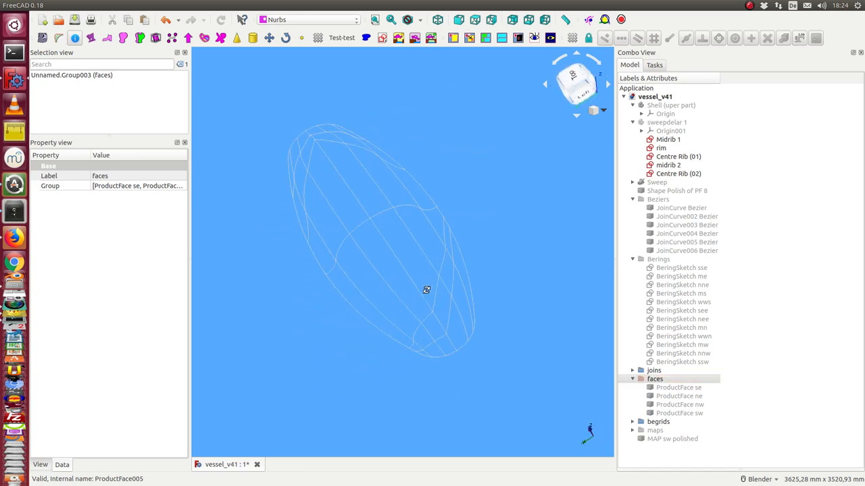
drag(427, 291, 446, 321)
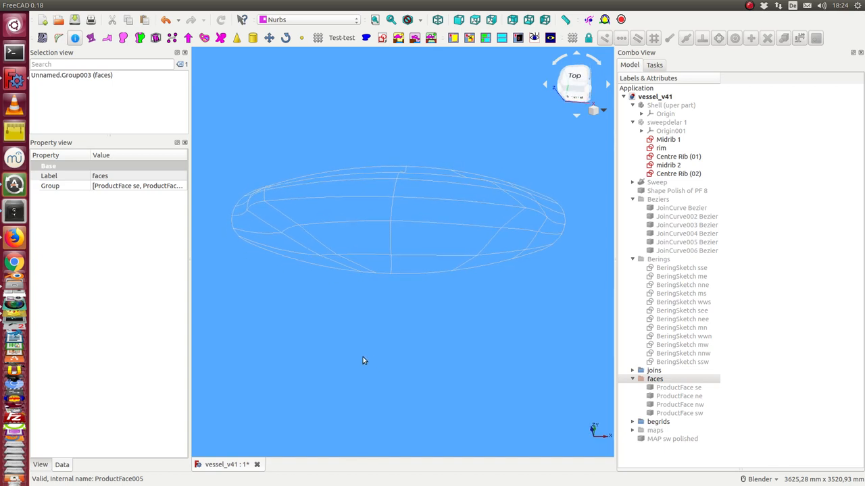
click(654, 378)
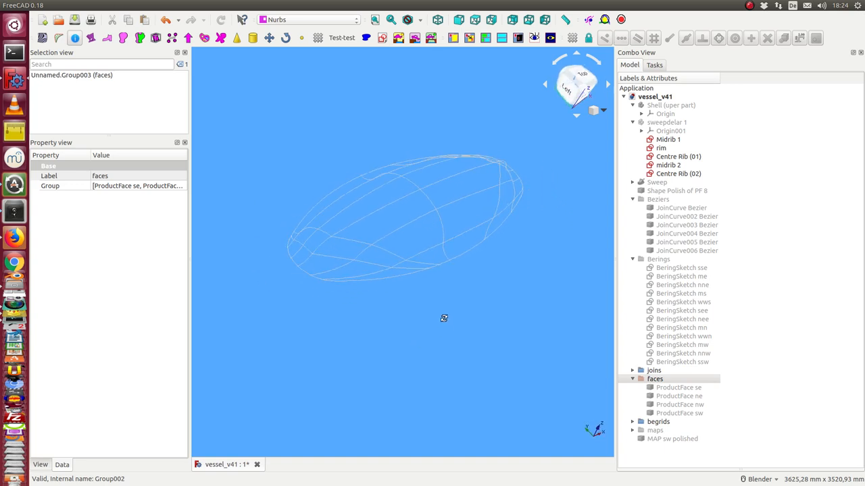
click(575, 86)
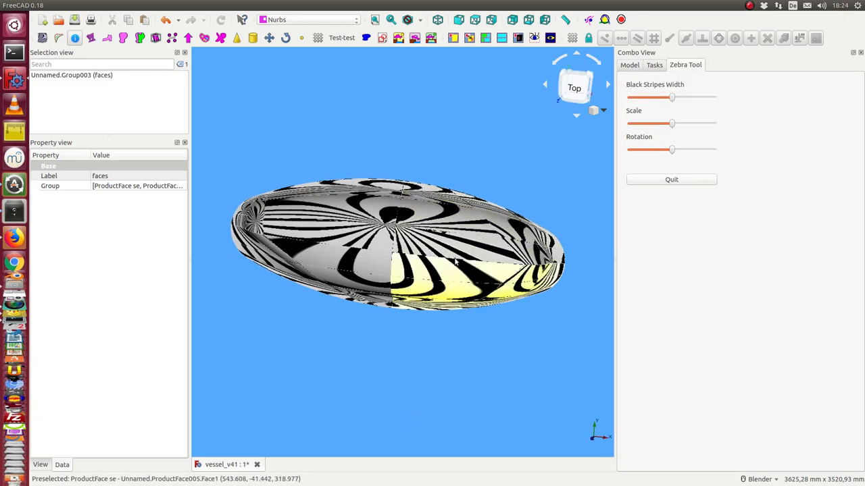
- Zoom in on the zebra-striped faces and return to the model tree with the faces group selected
scroll(up, 3)
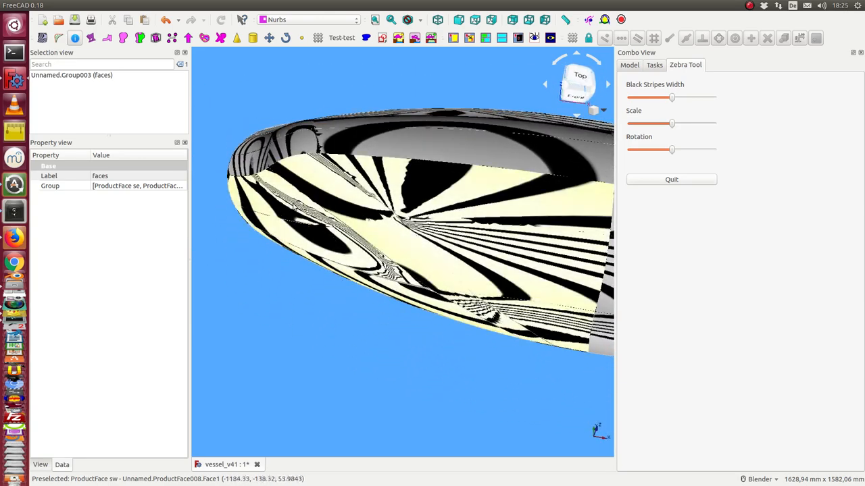
click(630, 65)
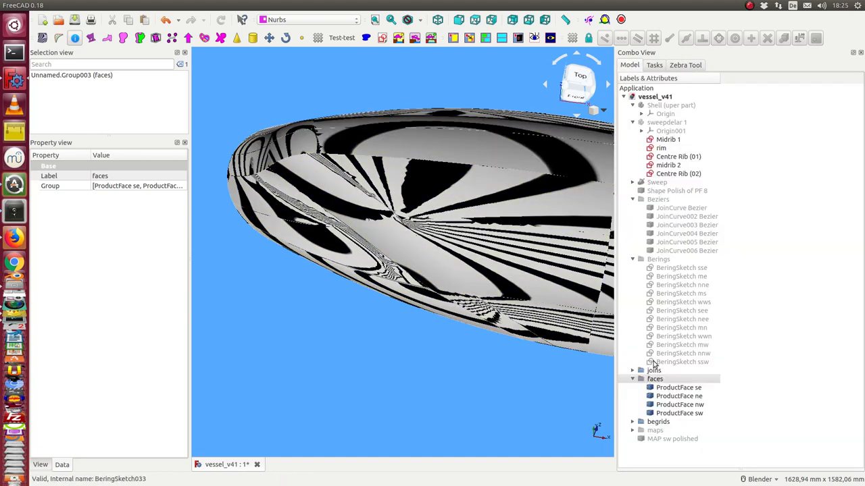
click(654, 378)
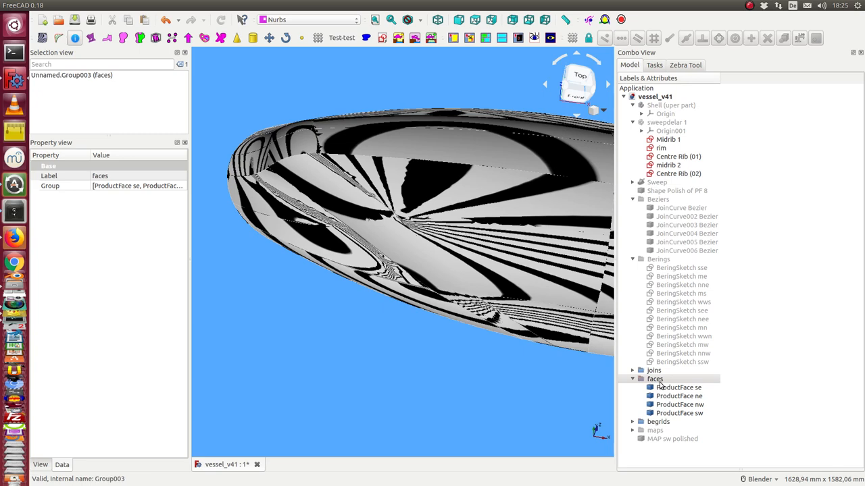
- Apply smoothC1 to ProductFace sw creating Shape001, hide the original face and view its zebra stripes
click(679, 414)
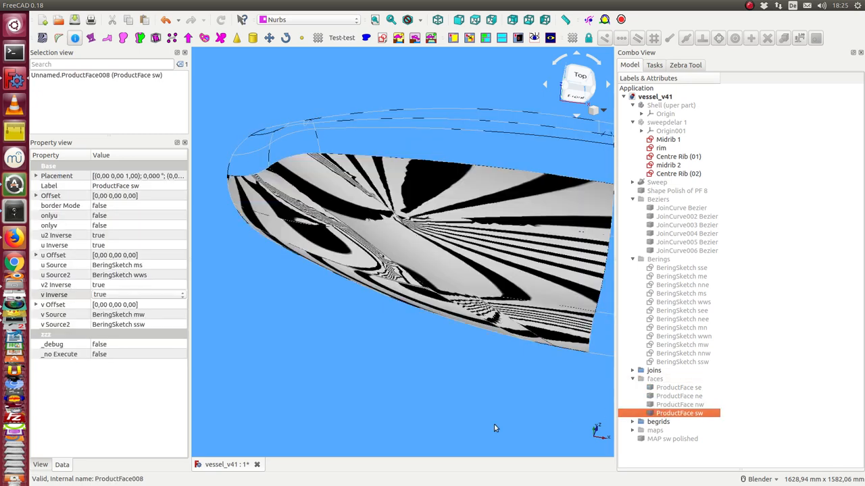
mouse_move(462, 260)
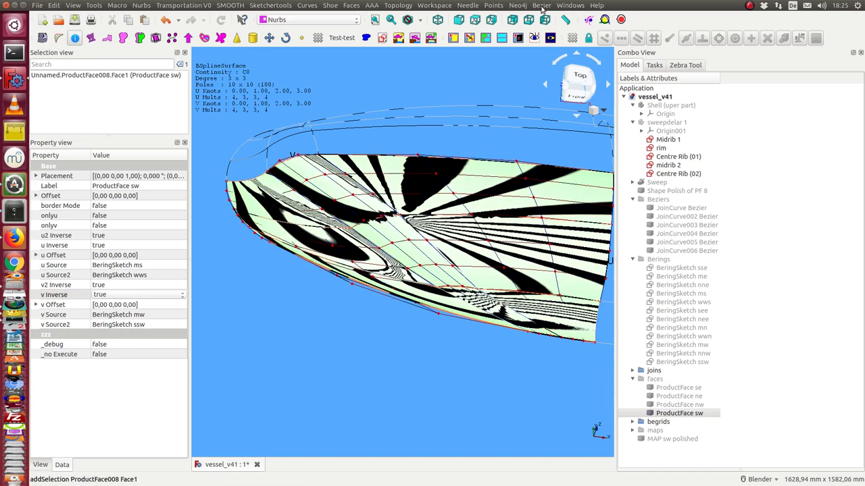
click(540, 6)
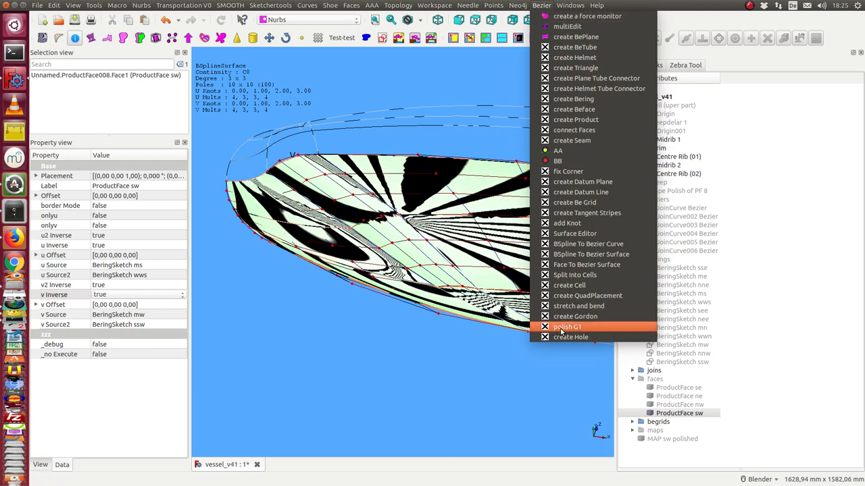
click(567, 325)
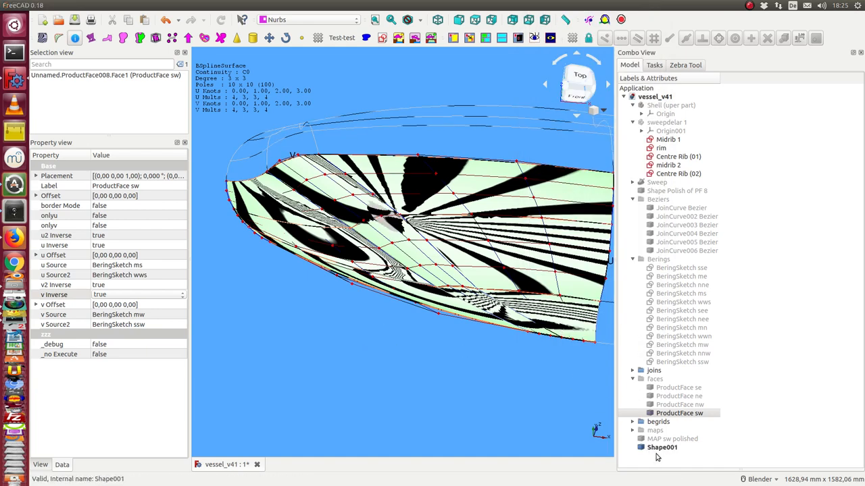
click(679, 413)
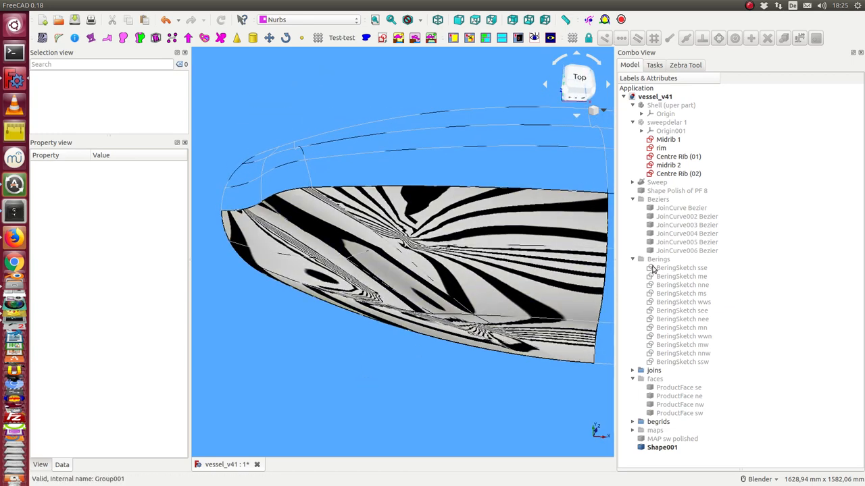
click(658, 422)
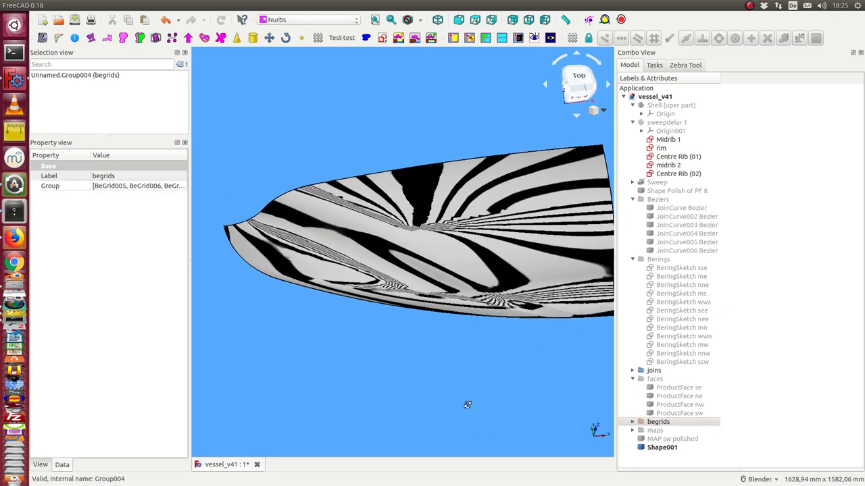
drag(467, 405, 208, 264)
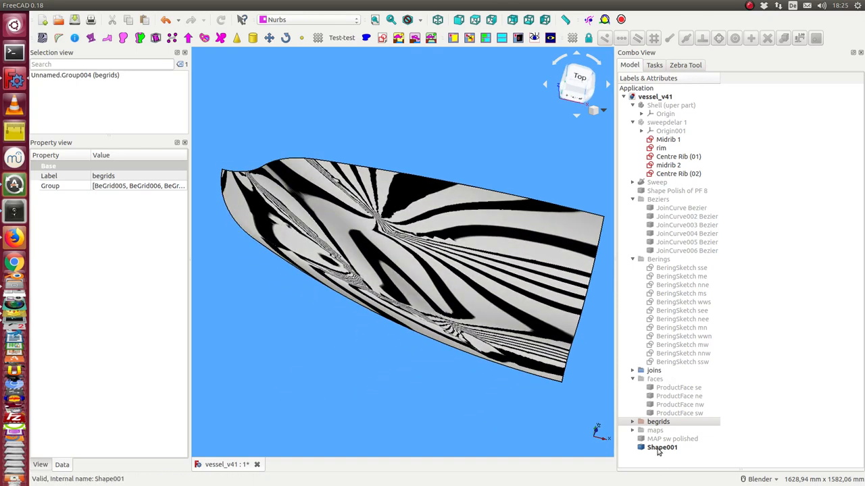
- End the zebra stripe analysis on the polished face and its curvature map
click(678, 190)
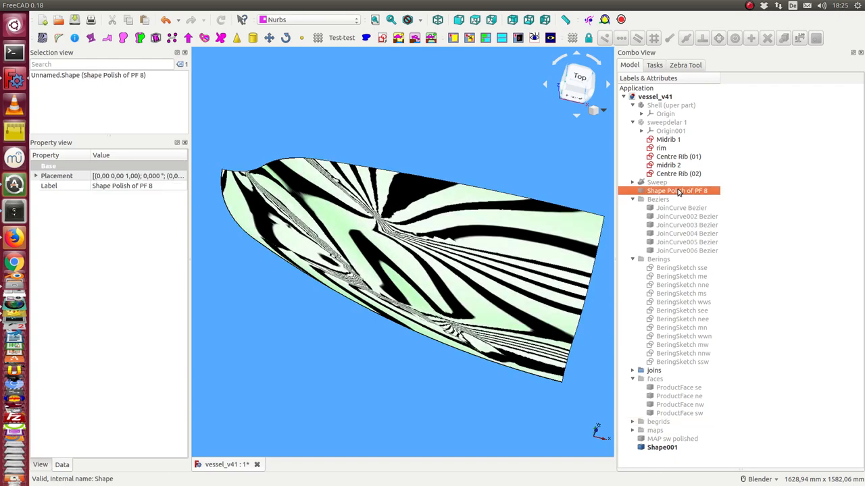
click(662, 447)
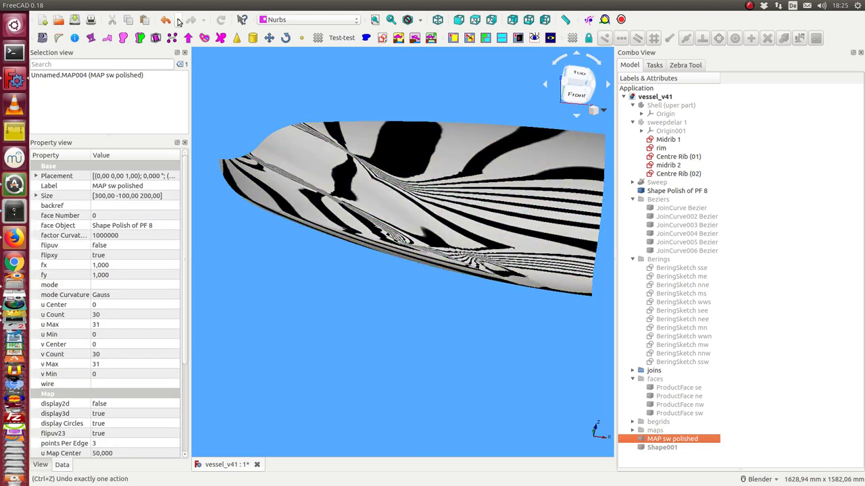
click(684, 65)
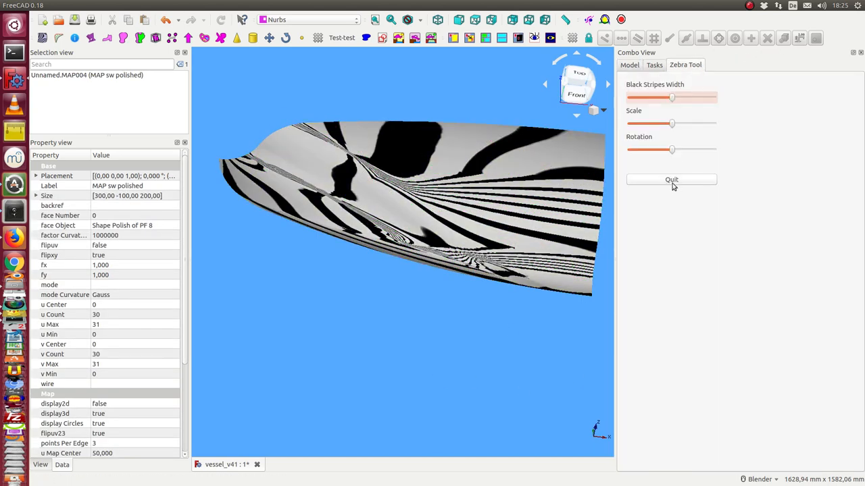
click(671, 178)
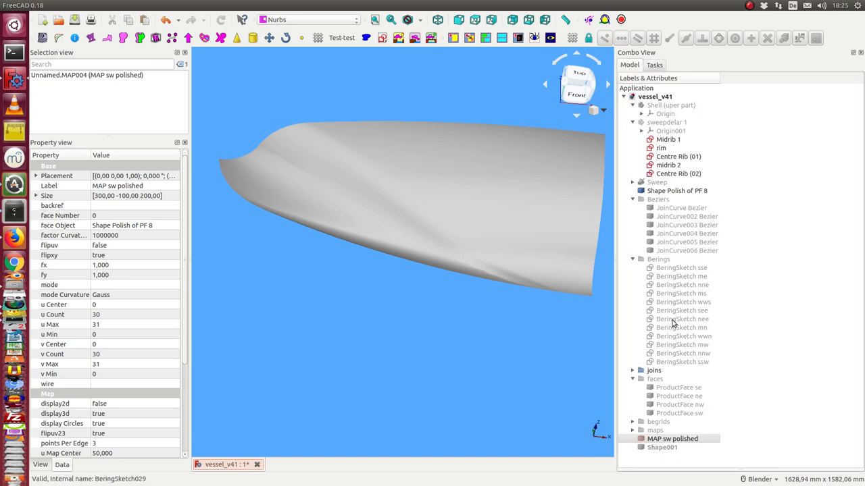
- Show MAP sw polished and hide the polished surface so the magenta grid covers the hull
click(672, 437)
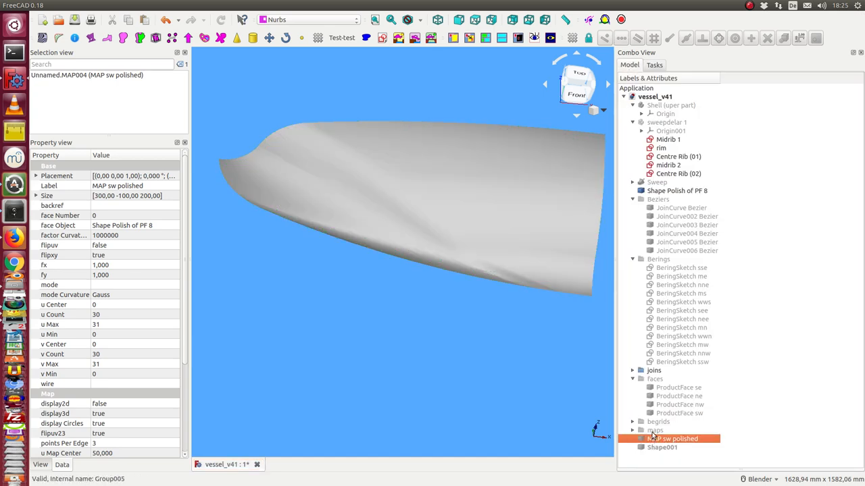
click(677, 191)
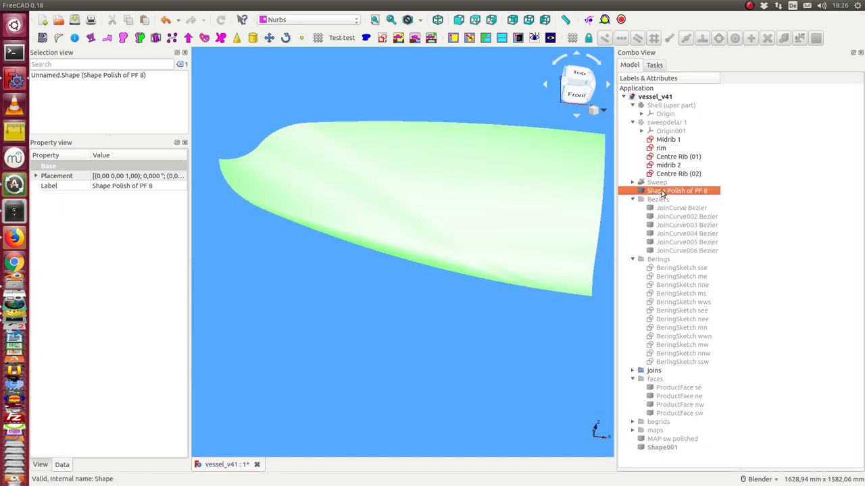
click(673, 437)
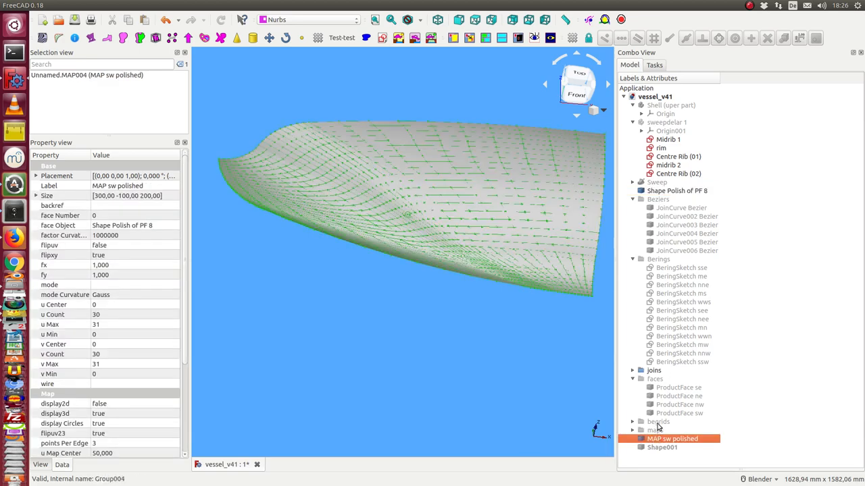
click(676, 190)
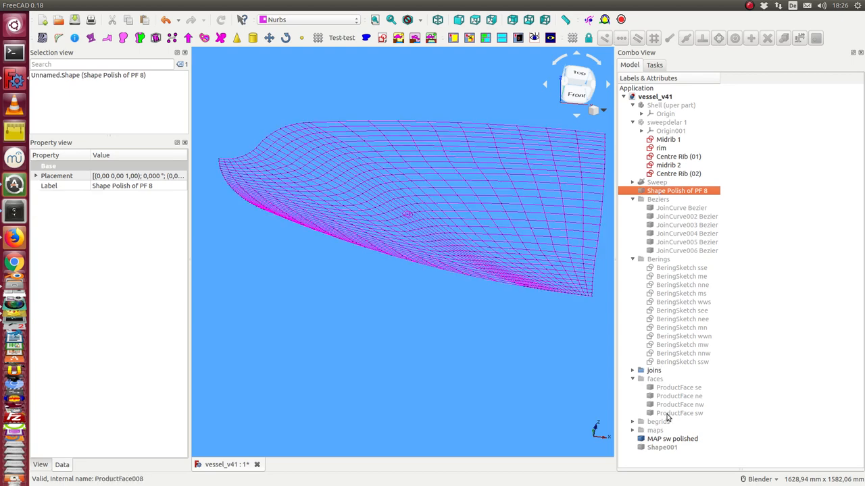
click(678, 413)
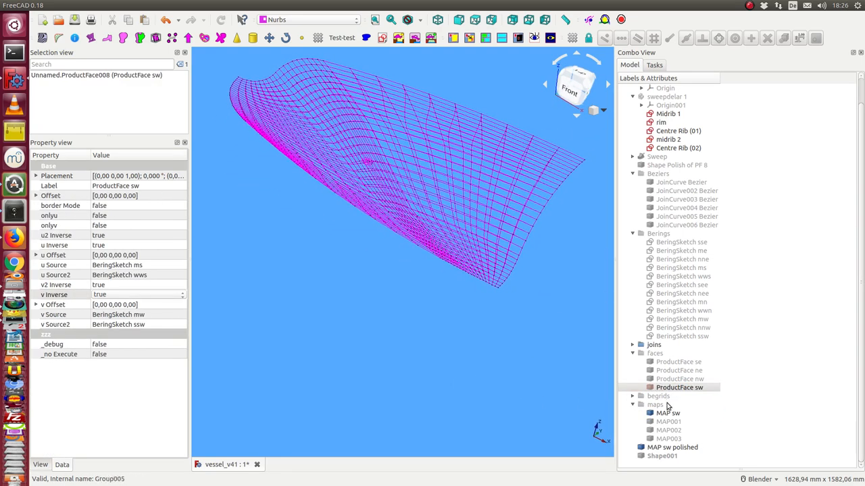
- Give MAP sw polished a contrasting line colour in its View properties
click(673, 447)
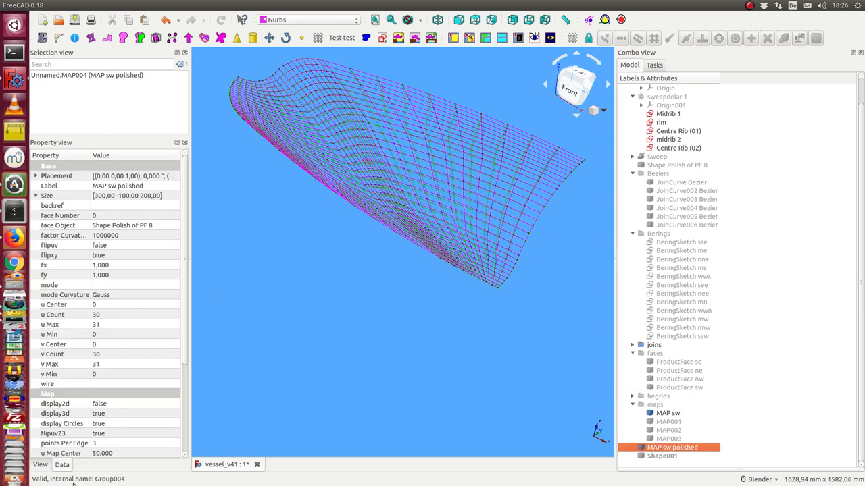
click(41, 465)
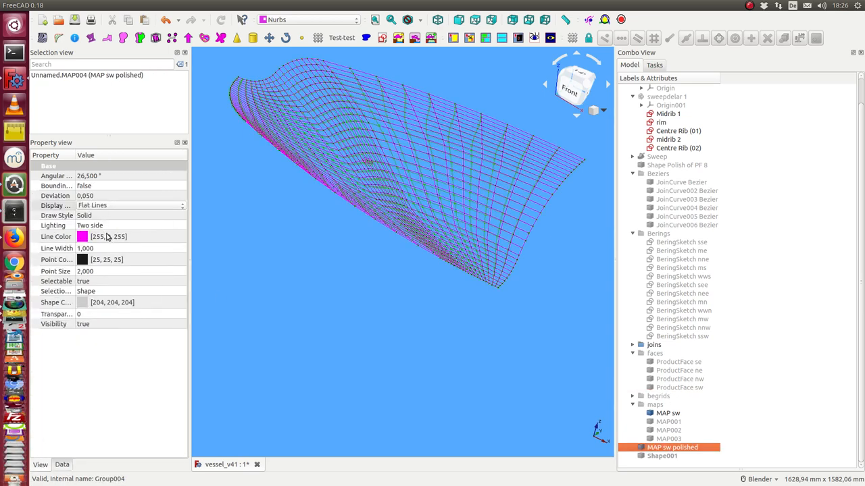
click(81, 237)
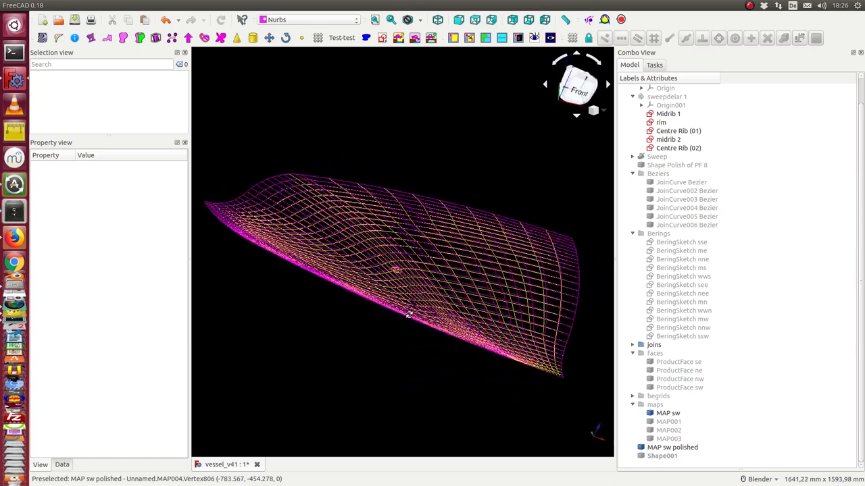
- Compare the overlaid polished and original grids from Top view and select the maps group
drag(398, 271, 398, 203)
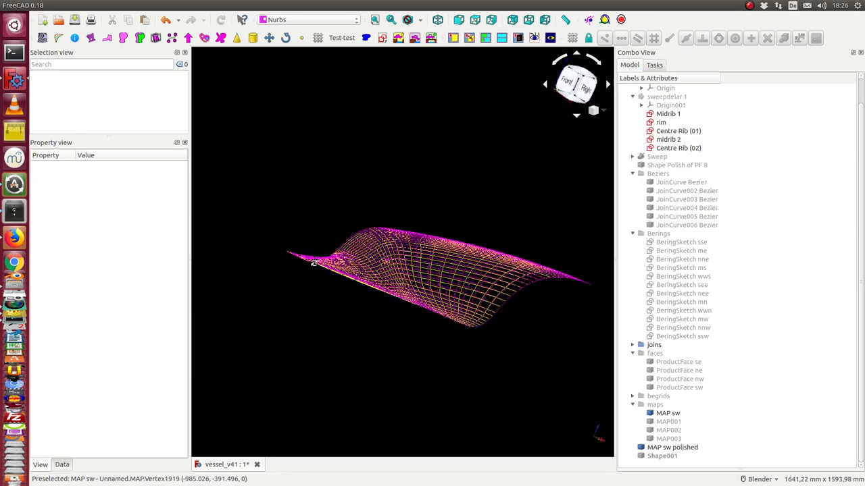
click(575, 83)
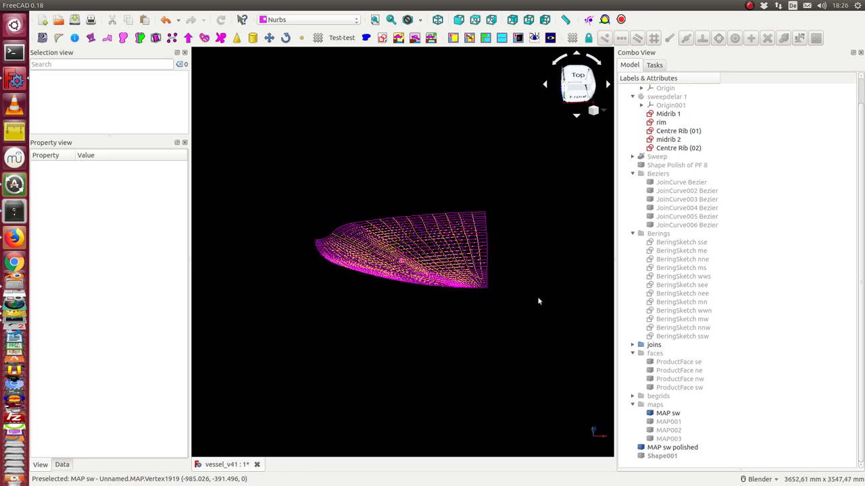
click(654, 404)
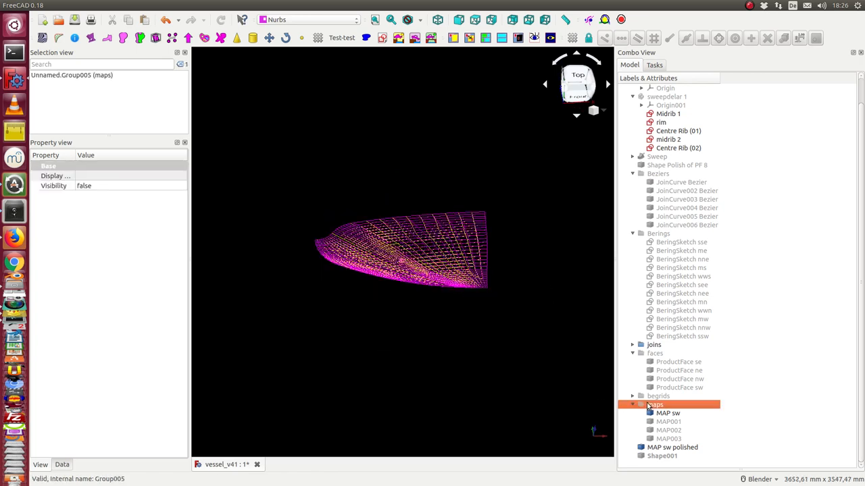